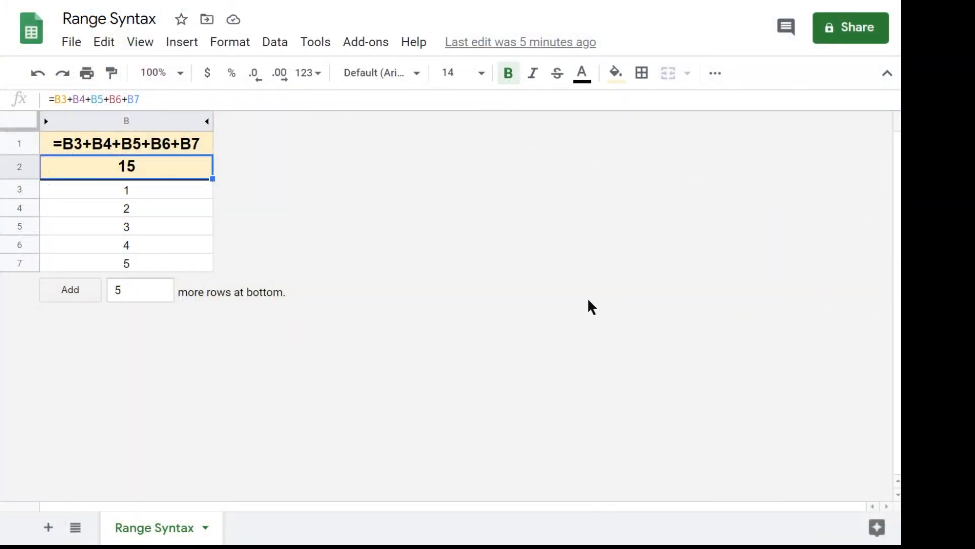
{"action": "mouse_move", "coordinate": [183, 174]}
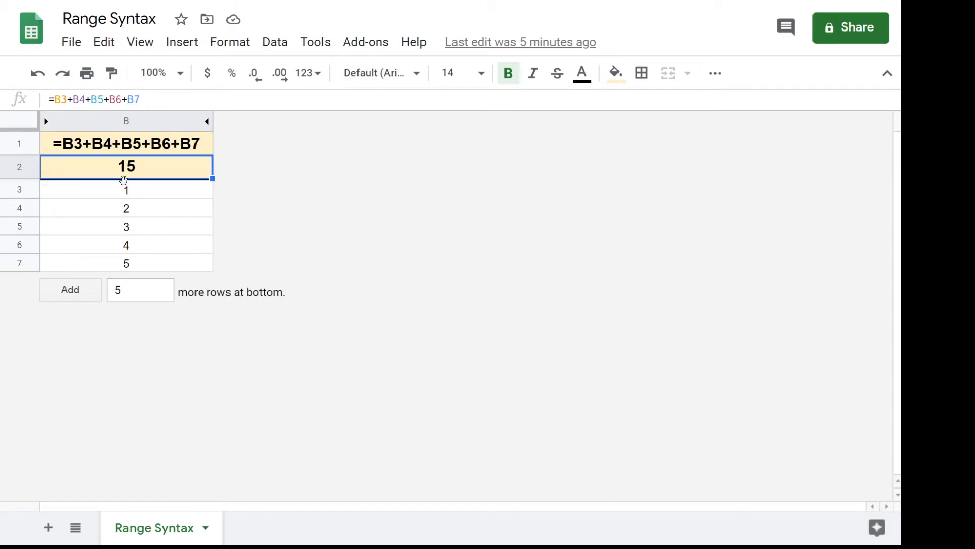
Enter edit mode on B2 so its =B3+B4+B5+B6+B7 references are colour-outlined.
{"action": "key", "text": "F2"}
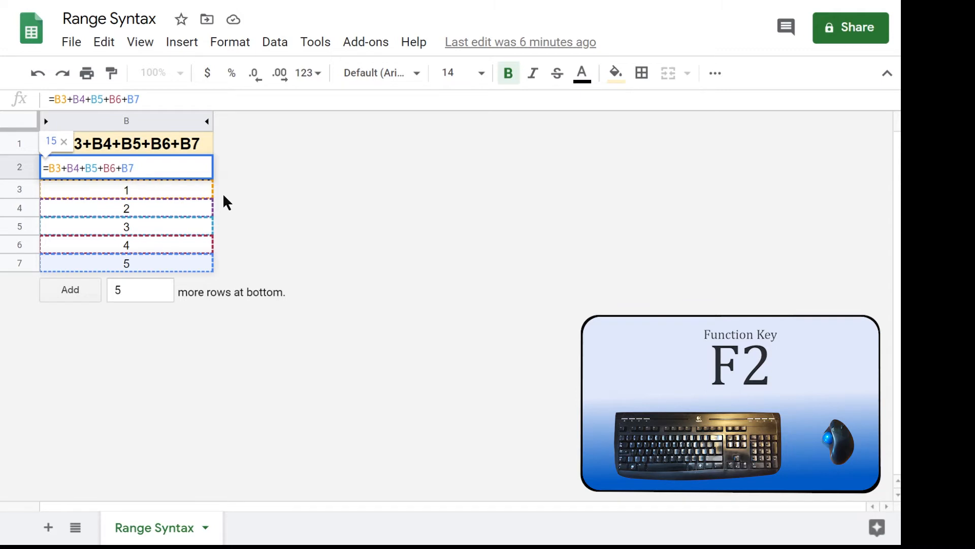
{"action": "key", "text": "F2"}
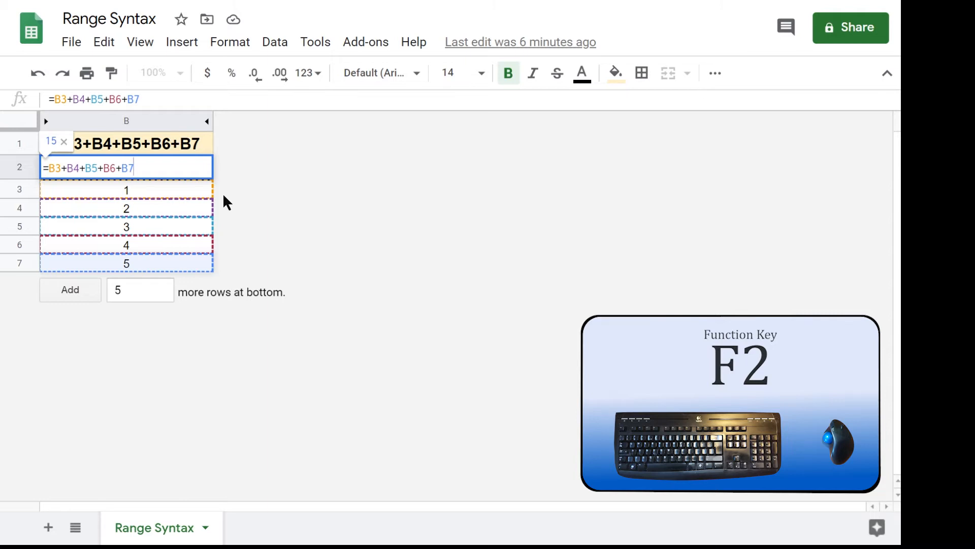
{"action": "mouse_move", "coordinate": [131, 167]}
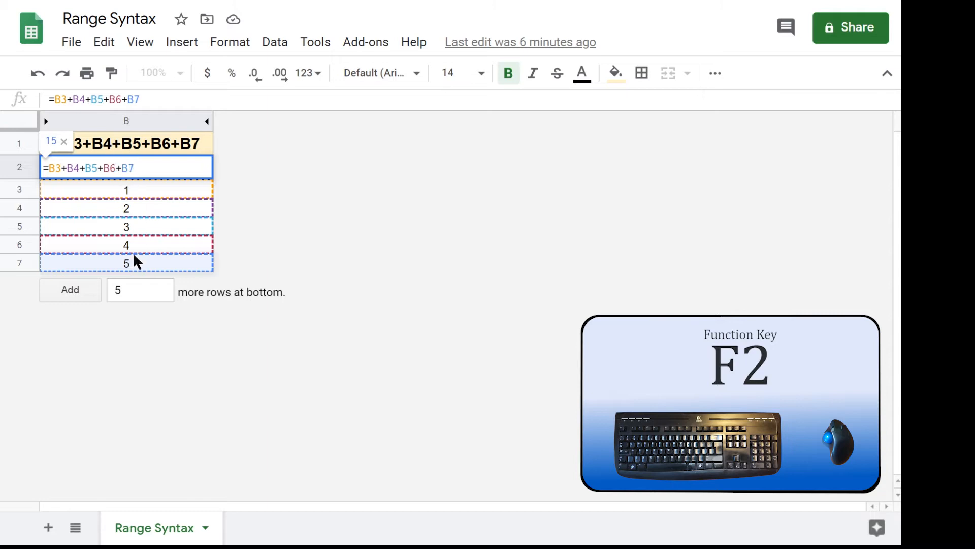
{"action": "mouse_move", "coordinate": [45, 266]}
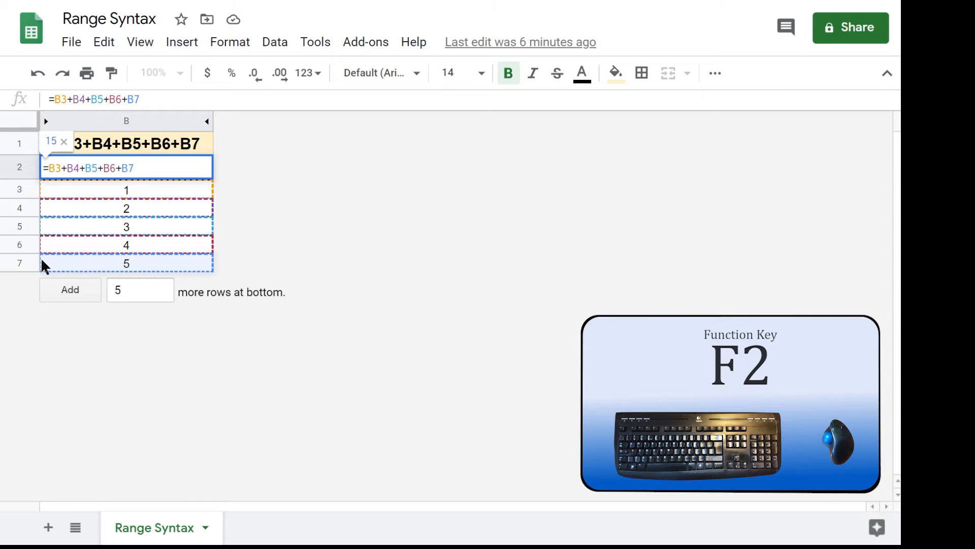
{"action": "mouse_move", "coordinate": [133, 278]}
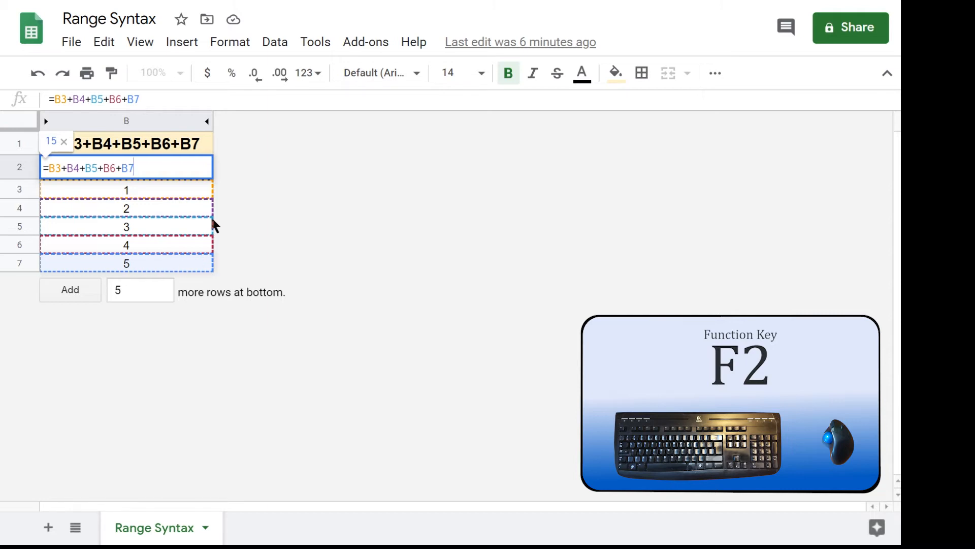
{"action": "mouse_move", "coordinate": [200, 199]}
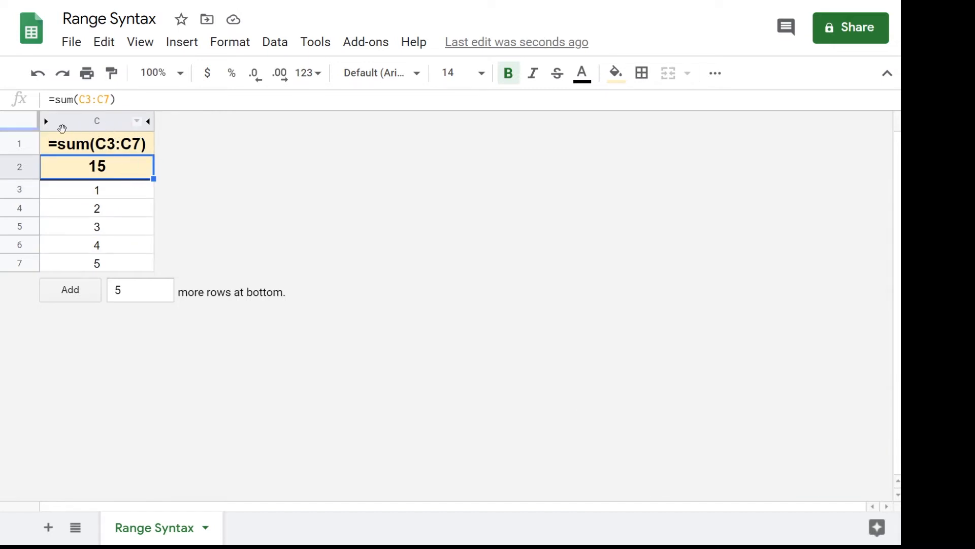
{"action": "mouse_move", "coordinate": [166, 175]}
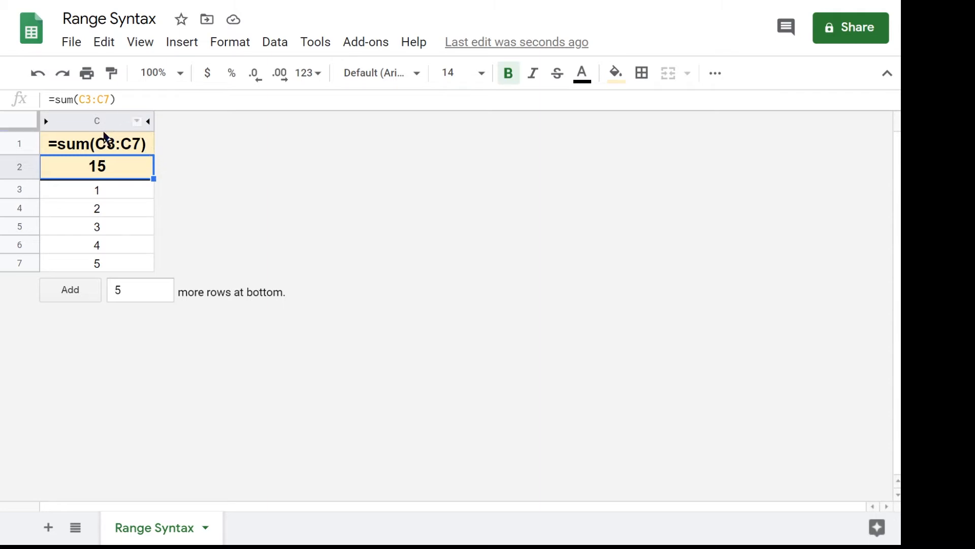
{"action": "mouse_move", "coordinate": [150, 146]}
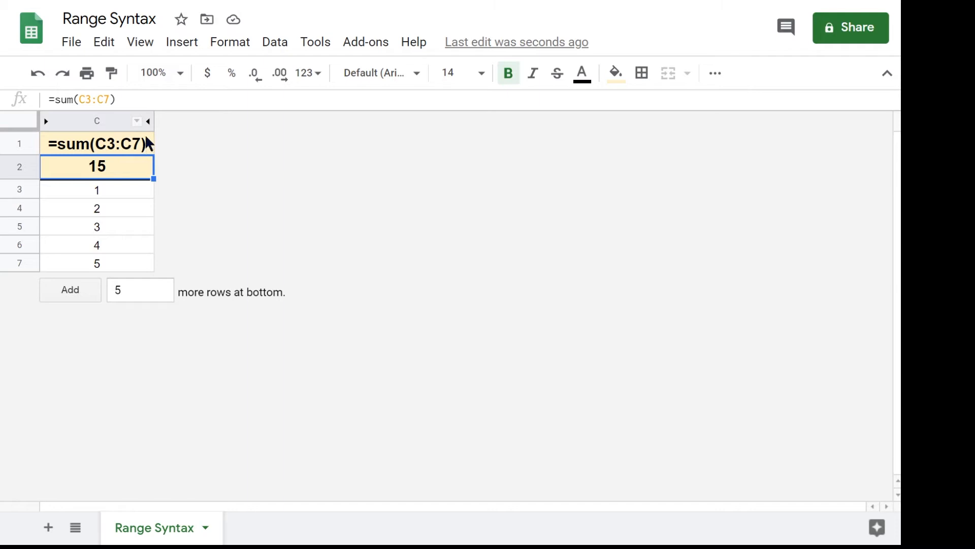
{"action": "mouse_move", "coordinate": [116, 154]}
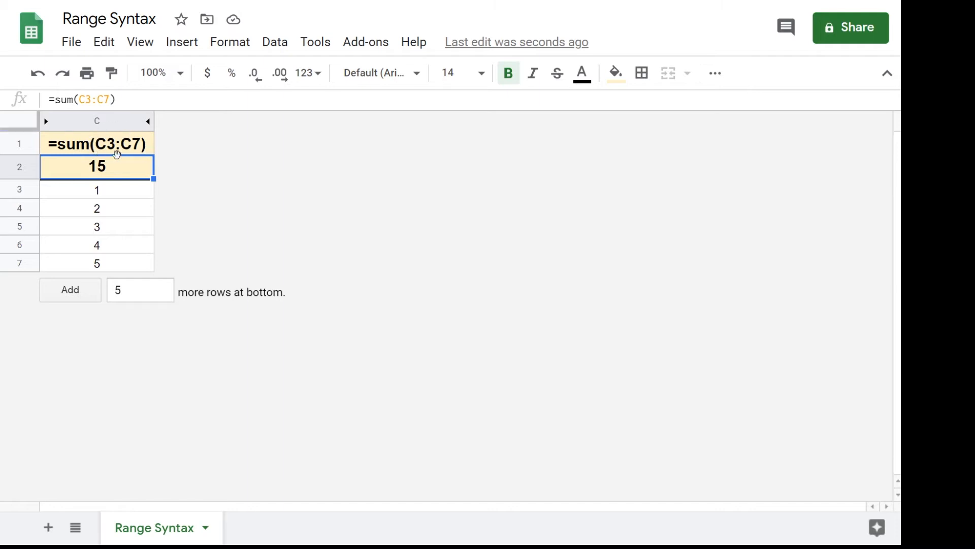
{"action": "mouse_move", "coordinate": [199, 171]}
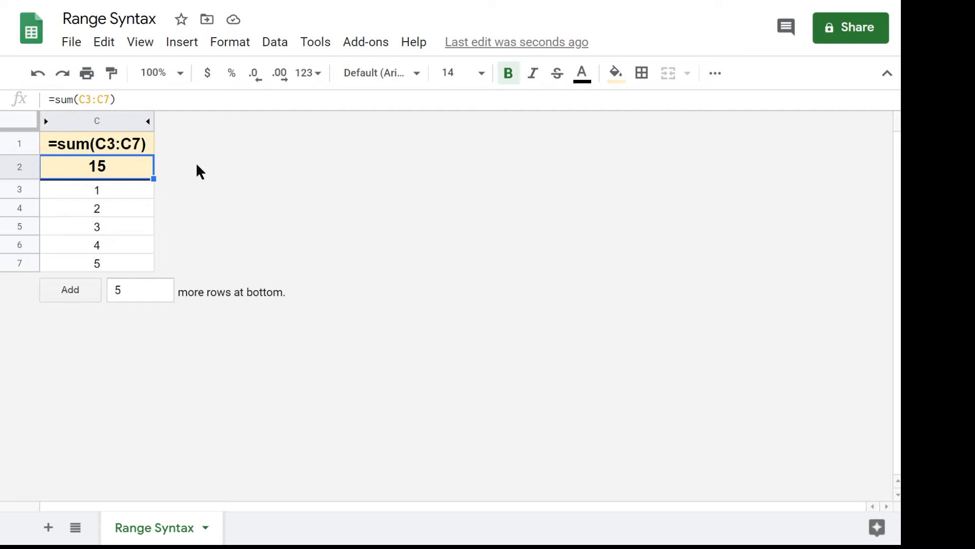
{"action": "mouse_move", "coordinate": [94, 161]}
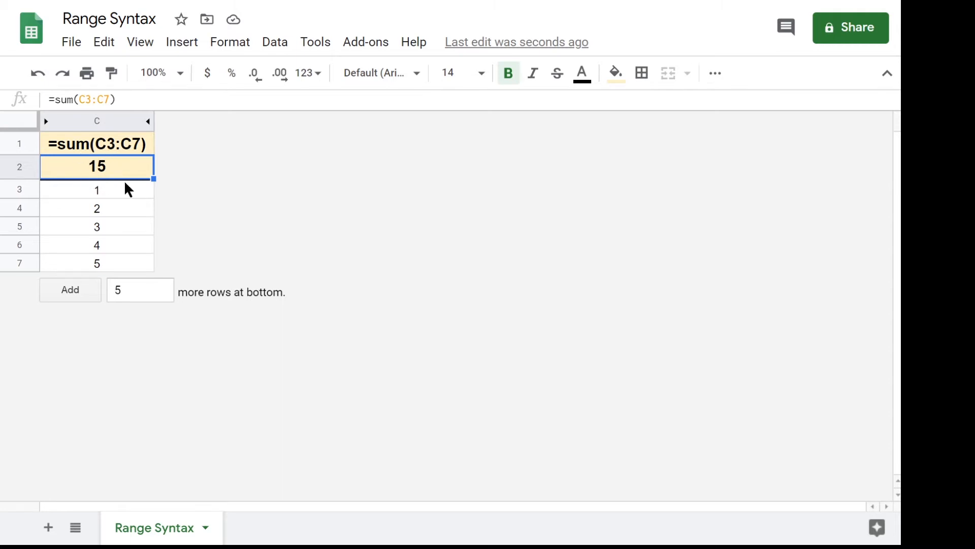
{"action": "mouse_move", "coordinate": [187, 197]}
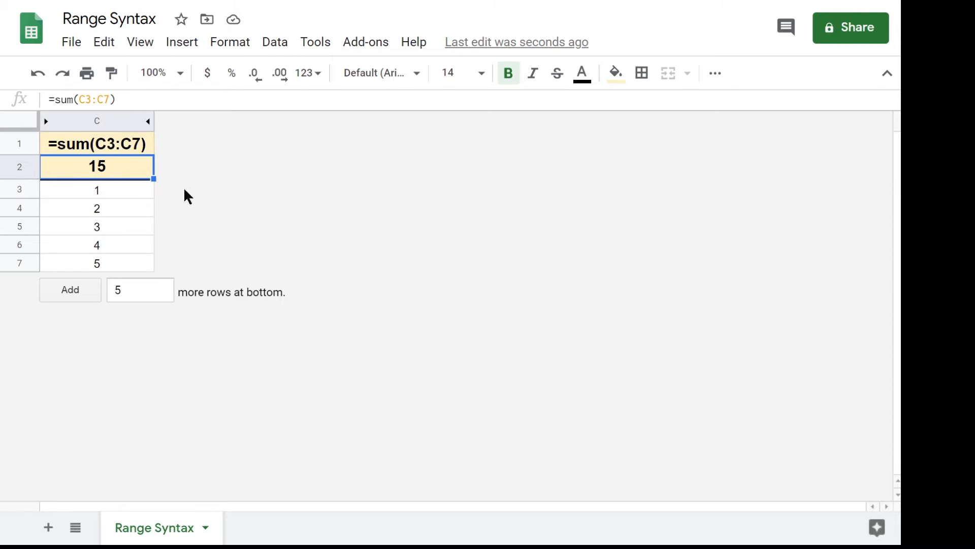
Enter edit mode on C2 so its =sum(C3:C7) range is outlined as one block.
{"action": "key", "text": "F2"}
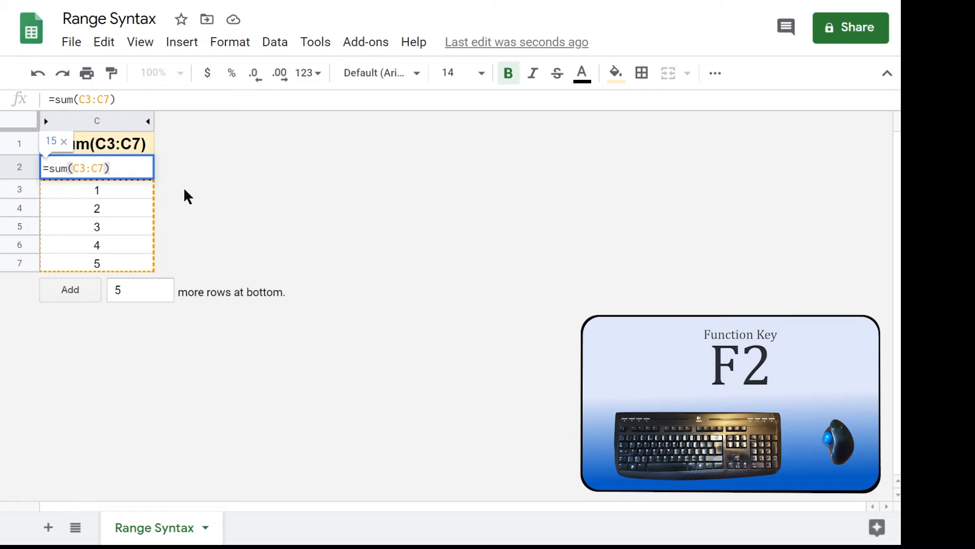
{"action": "mouse_move", "coordinate": [177, 197]}
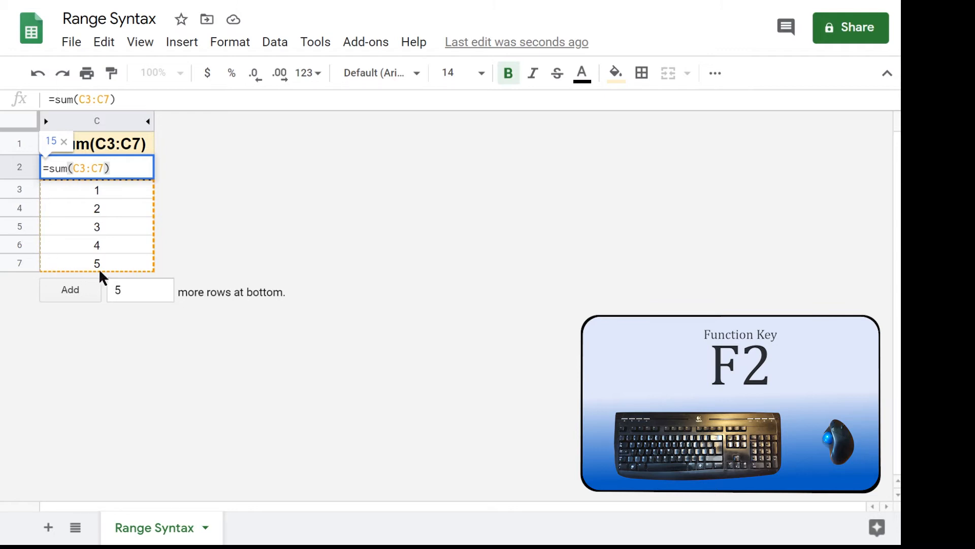
{"action": "mouse_move", "coordinate": [143, 197]}
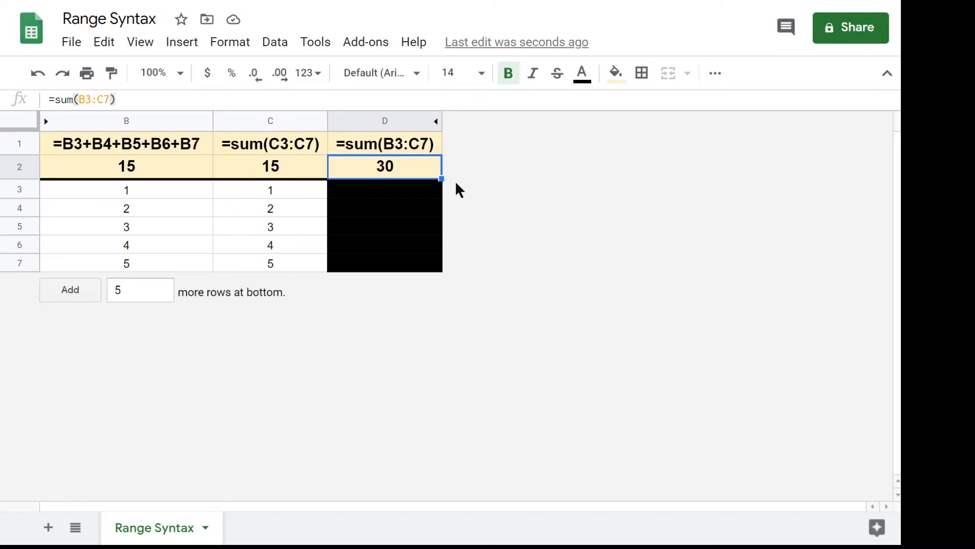
{"action": "mouse_move", "coordinate": [451, 175]}
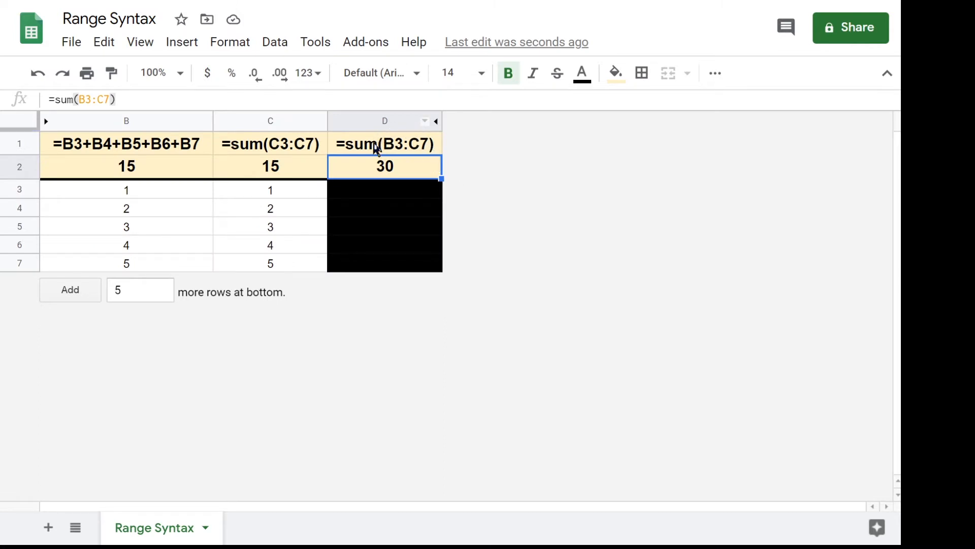
{"action": "mouse_move", "coordinate": [441, 150]}
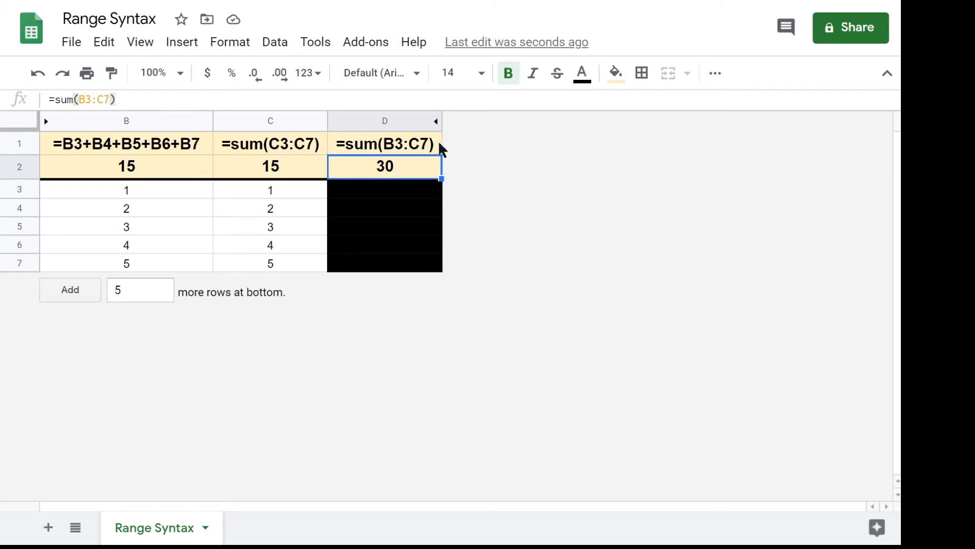
Enter edit mode on D2 to reveal its two-column =sum(B3:C7) range totaling 30.
{"action": "key", "text": "F2"}
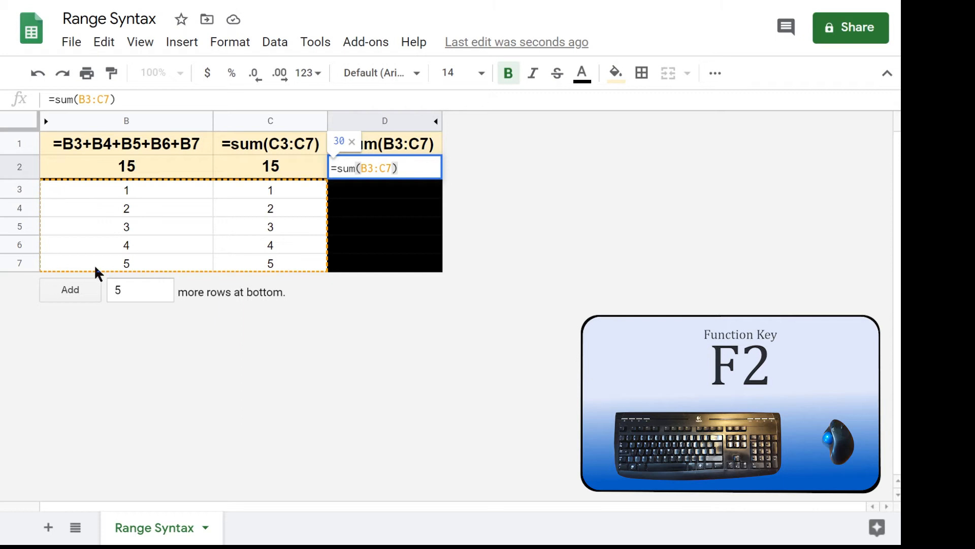
{"action": "mouse_move", "coordinate": [450, 214]}
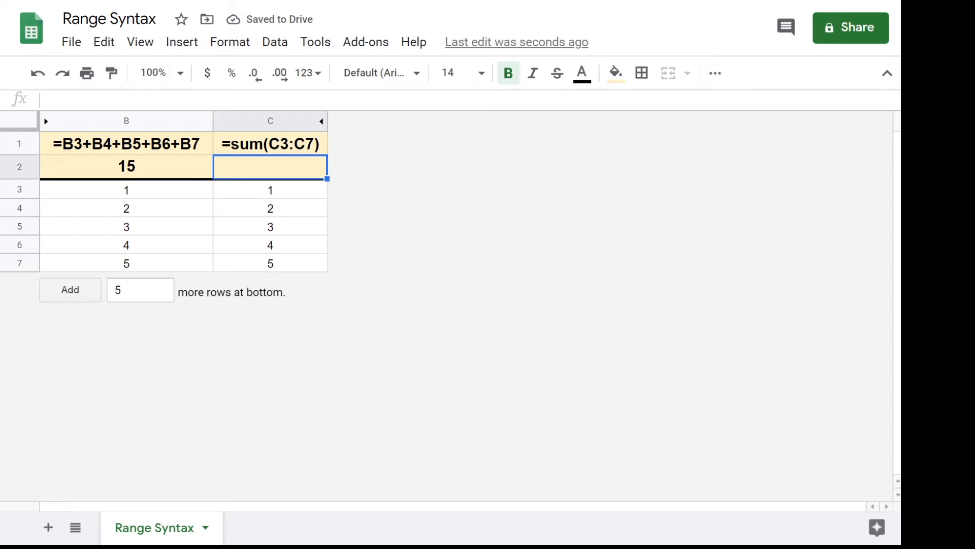
{"action": "type", "text": "="}
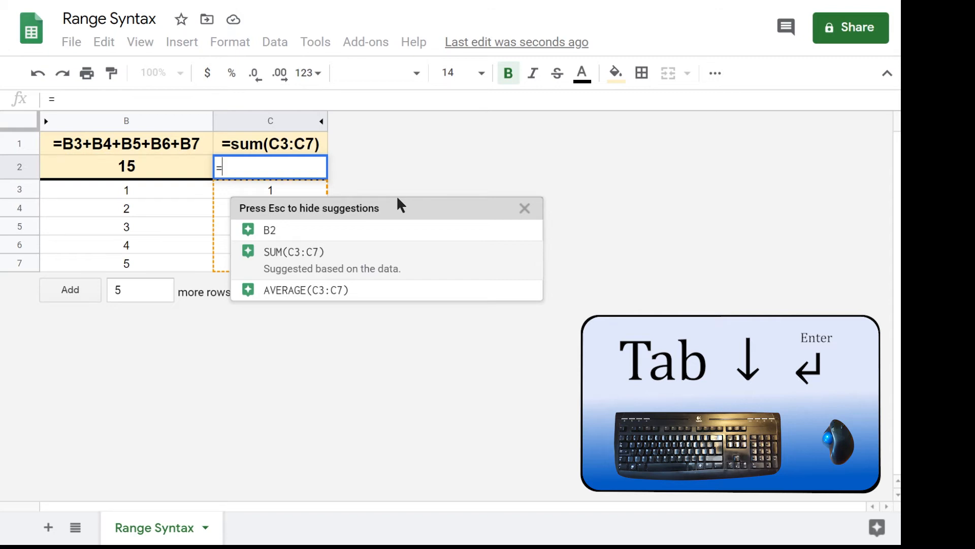
{"action": "left_click", "coordinate": [292, 252]}
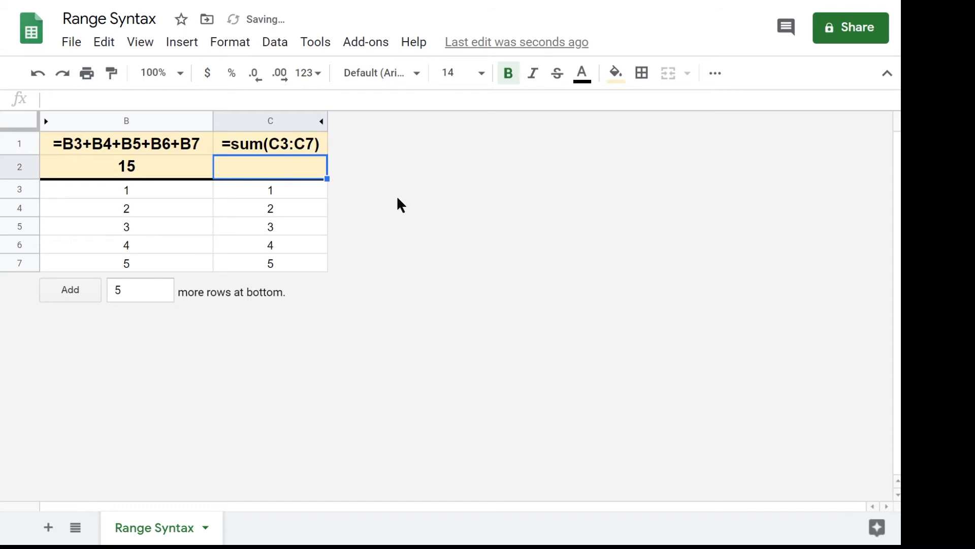
Refill C2 with the suggested SUM(C3:C7) showing 15, then clear it again.
{"action": "type", "text": "="}
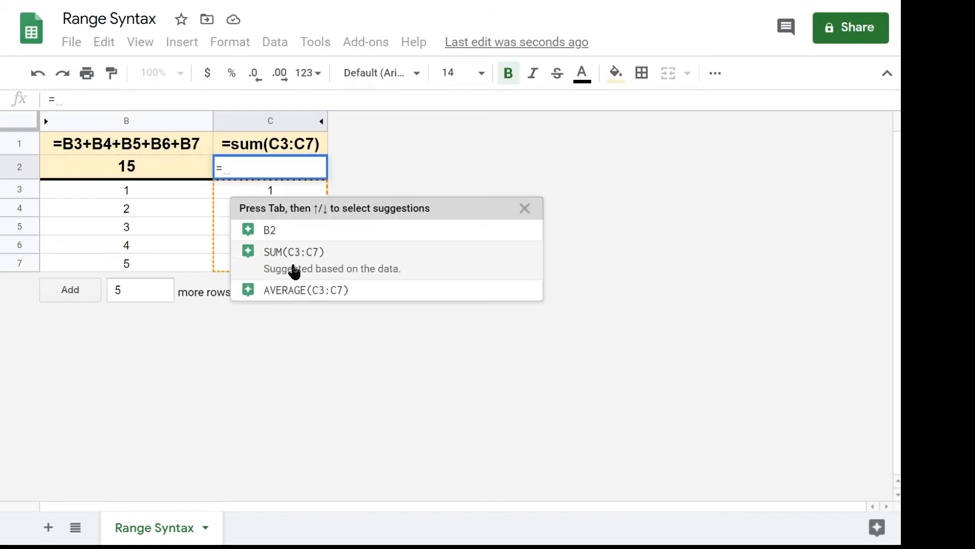
{"action": "left_click", "coordinate": [292, 252]}
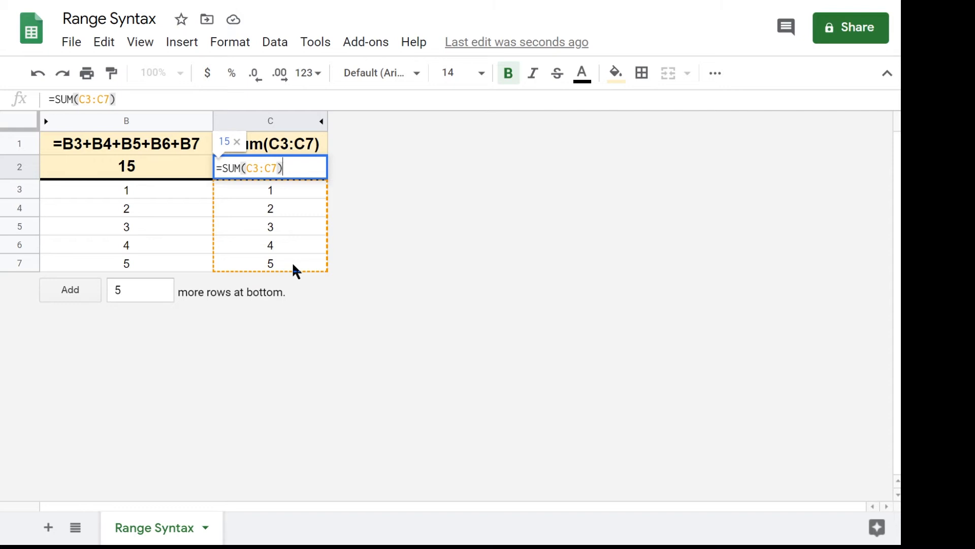
{"action": "key", "text": "Enter"}
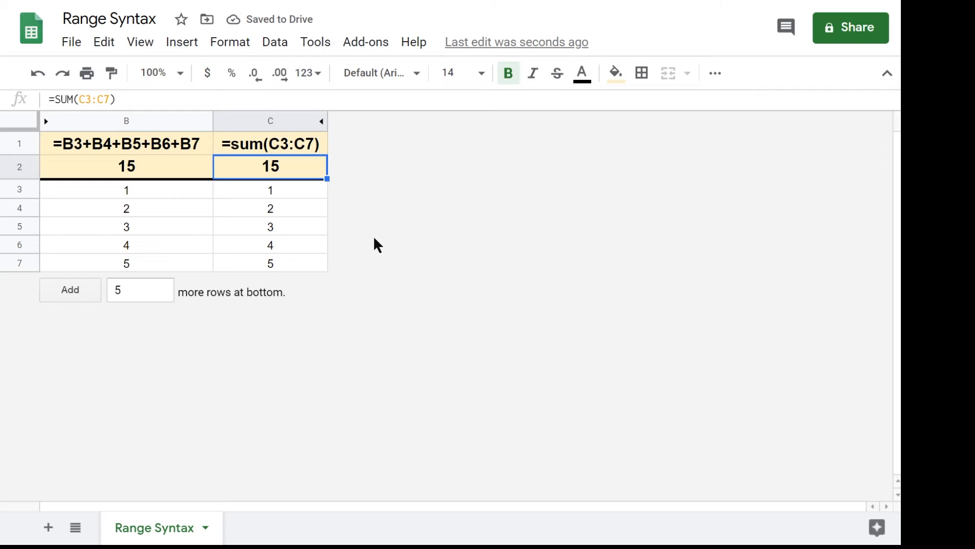
{"action": "key", "text": "Delete"}
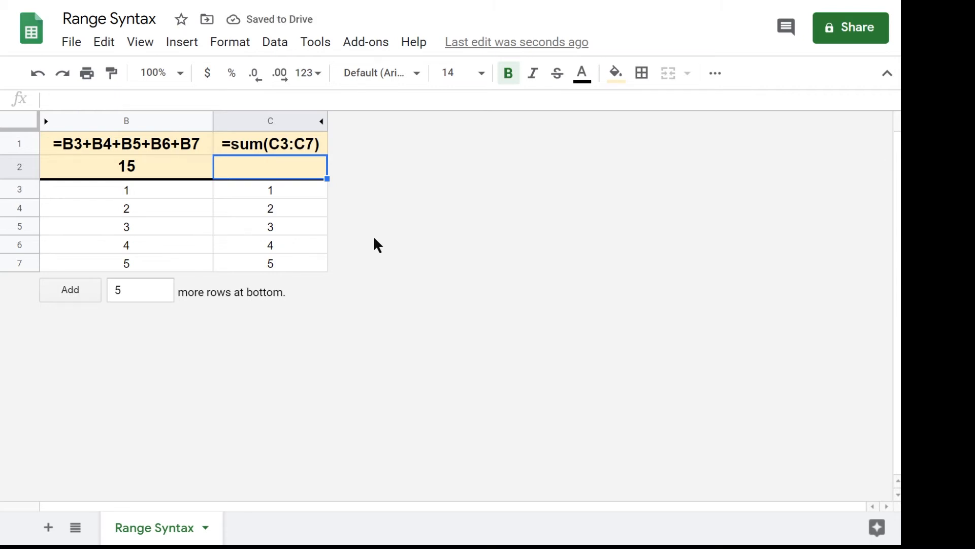
Retype =sum( in C2 and extend the range from C3 down to C7, giving 15.
{"action": "type", "text": "=s"}
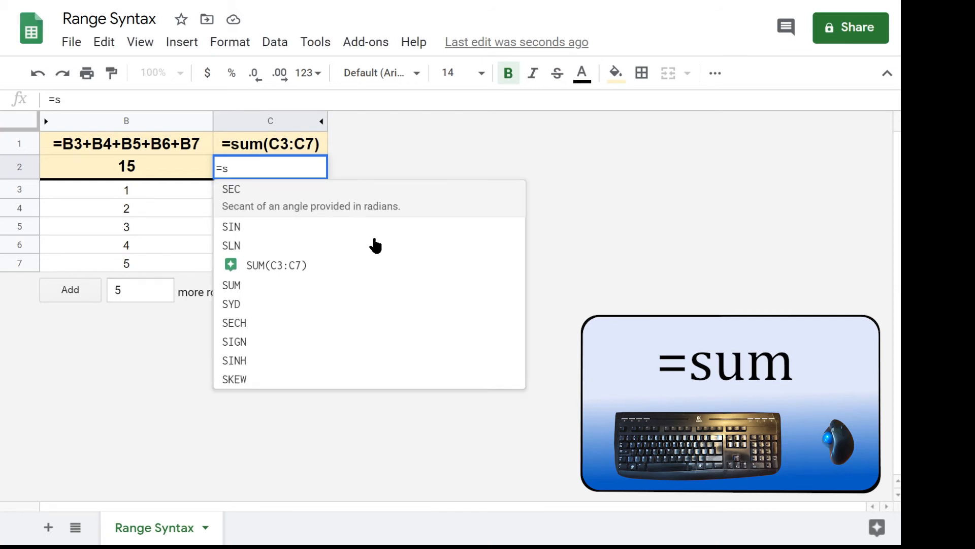
{"action": "type", "text": "um"}
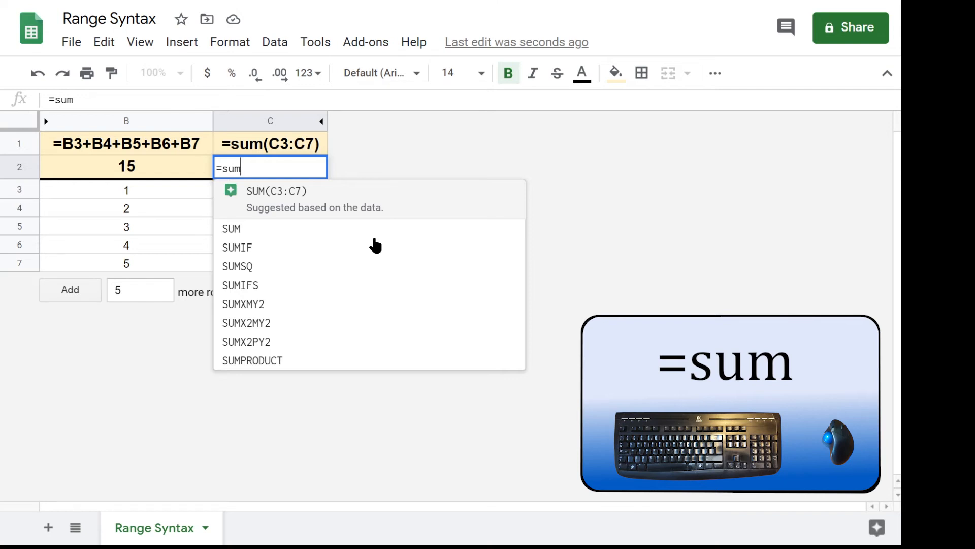
{"action": "type", "text": "(C3:C6"}
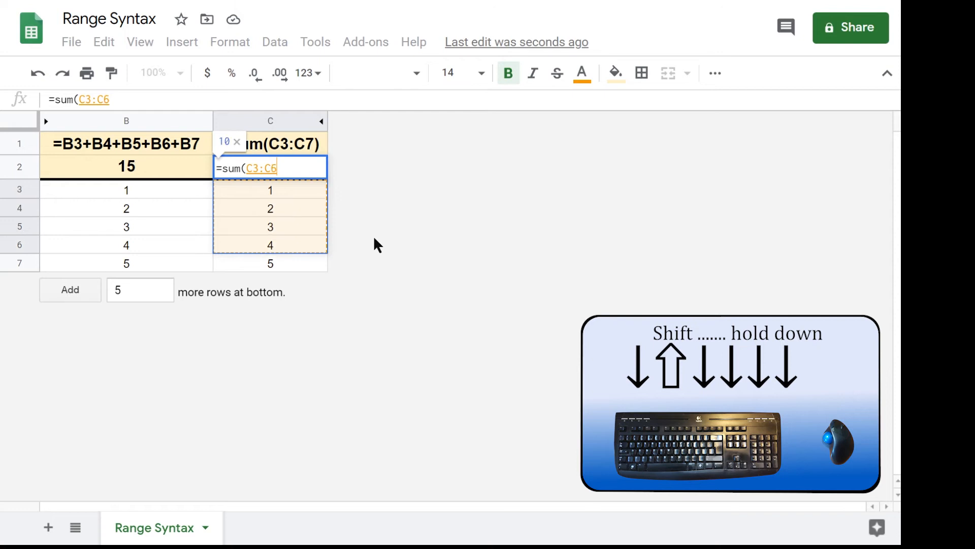
{"action": "key", "text": "shift+Down"}
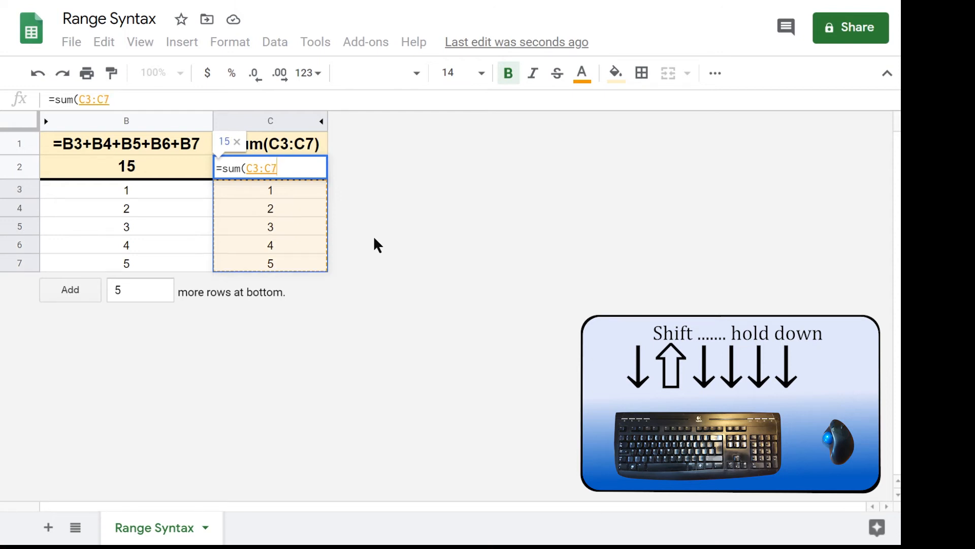
{"action": "key", "text": "Enter"}
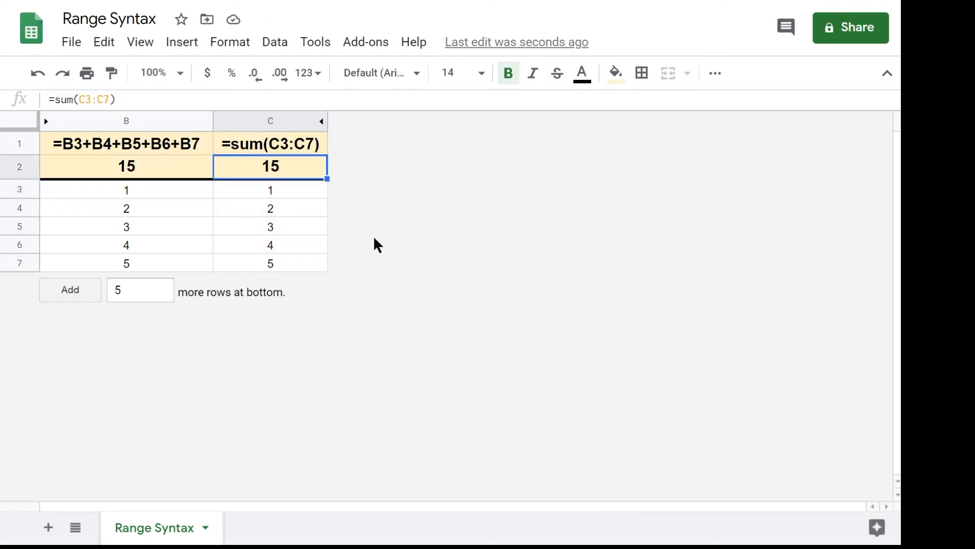
Retype =sum in C2 and drag-select C3 through C7 as its range, confirming 15.
{"action": "type", "text": "=sum(B3"}
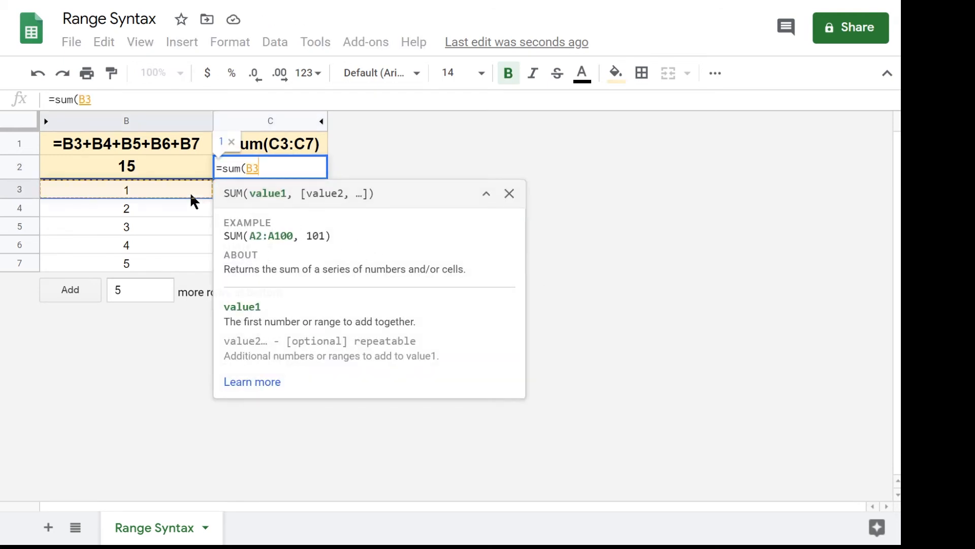
{"action": "left_click", "coordinate": [510, 193]}
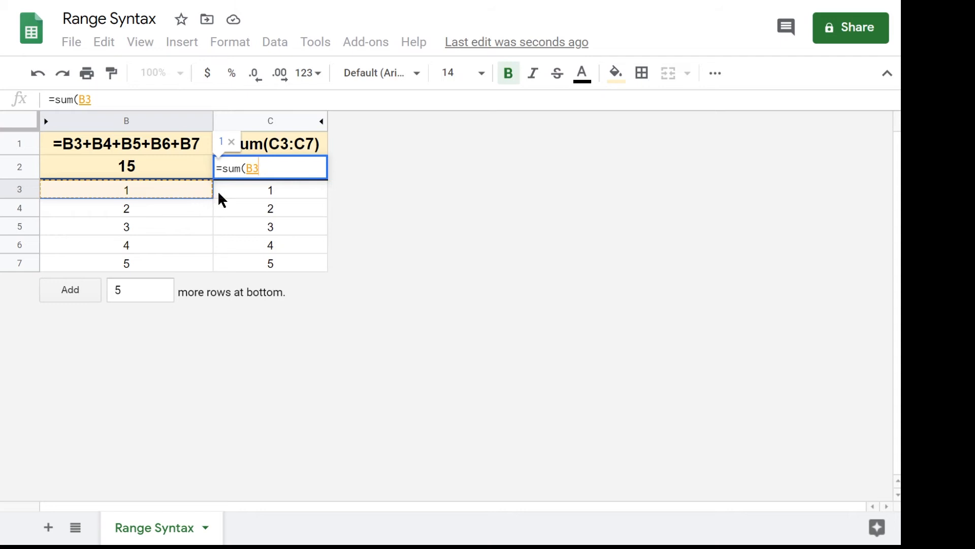
{"action": "mouse_move", "coordinate": [244, 199]}
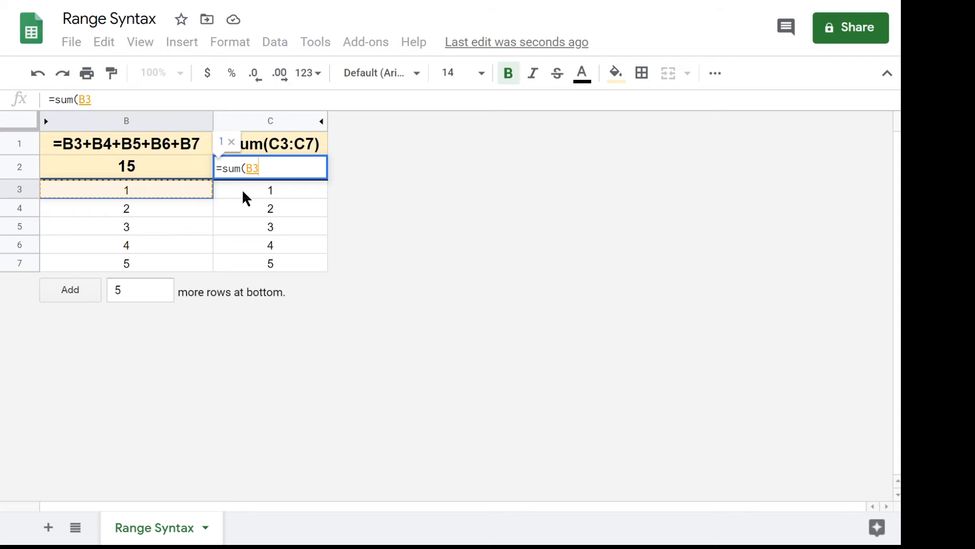
{"action": "left_click", "coordinate": [270, 190]}
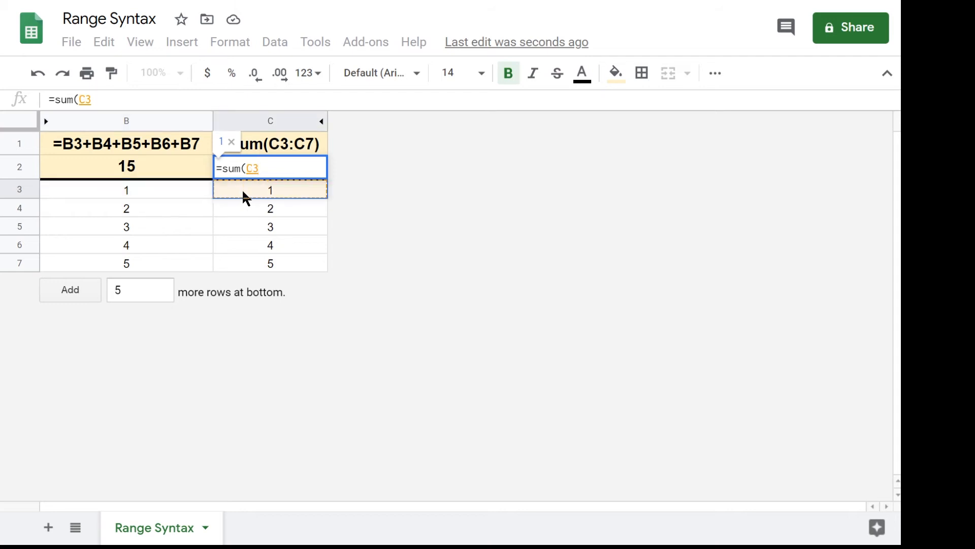
{"action": "left_click_drag", "start_coordinate": [270, 190], "coordinate": [270, 263]}
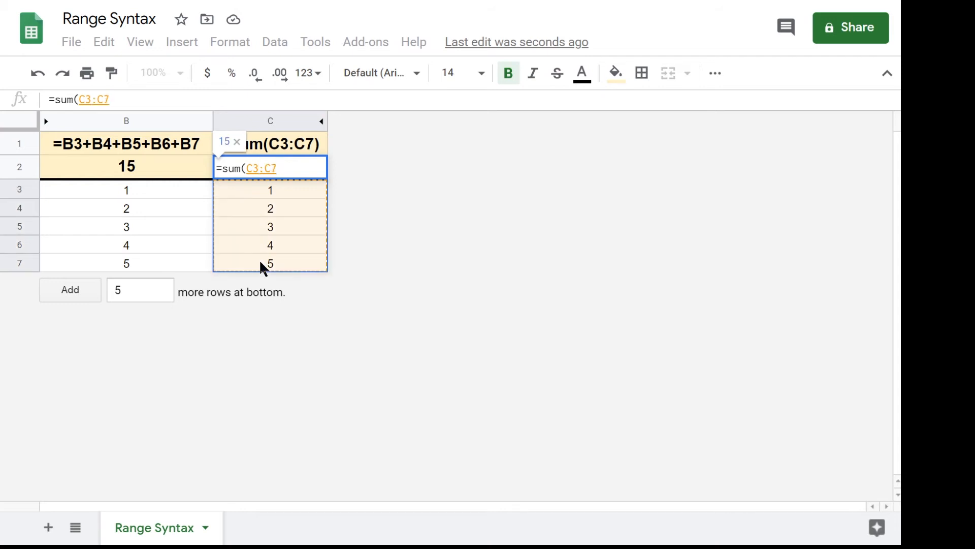
{"action": "left_click", "coordinate": [271, 190]}
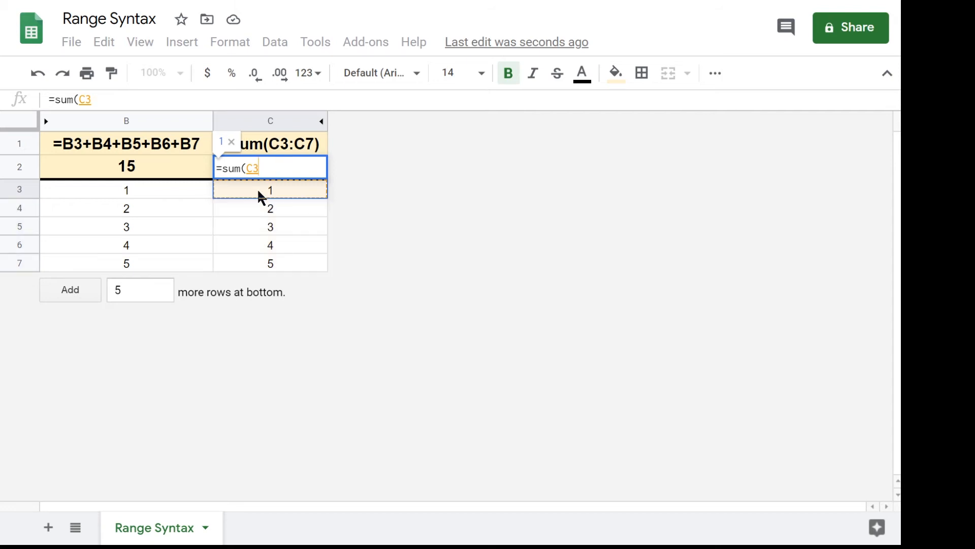
{"action": "left_click_drag", "start_coordinate": [271, 190], "coordinate": [270, 263]}
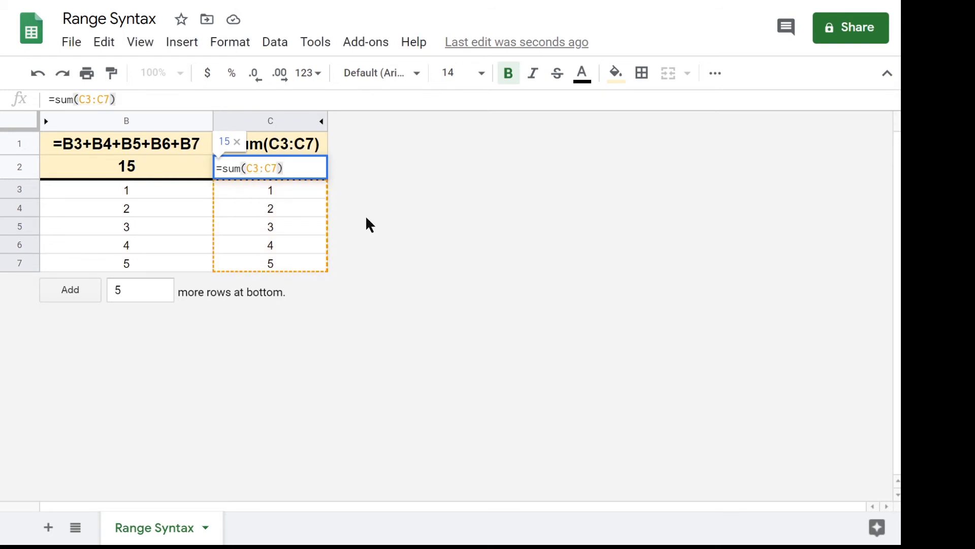
{"action": "key", "text": "Enter"}
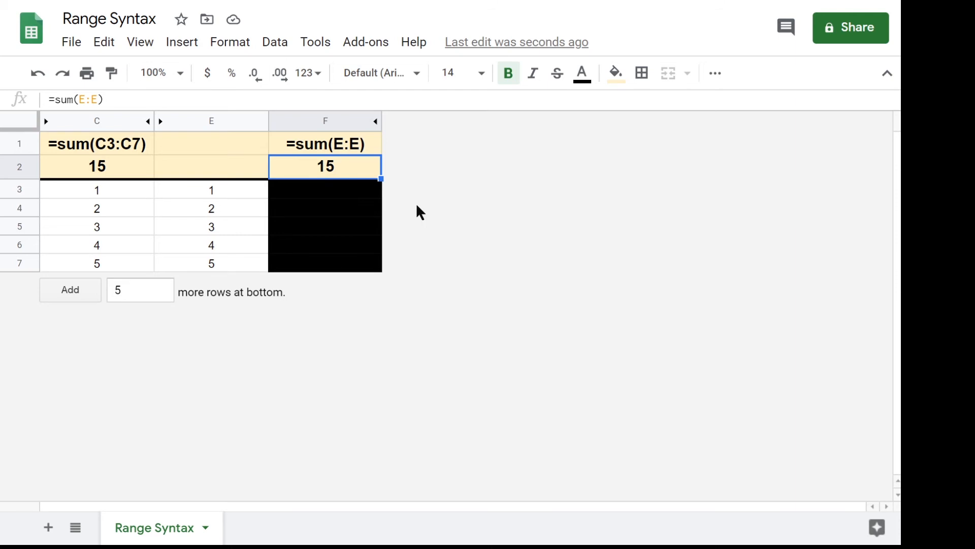
{"action": "mouse_move", "coordinate": [382, 150]}
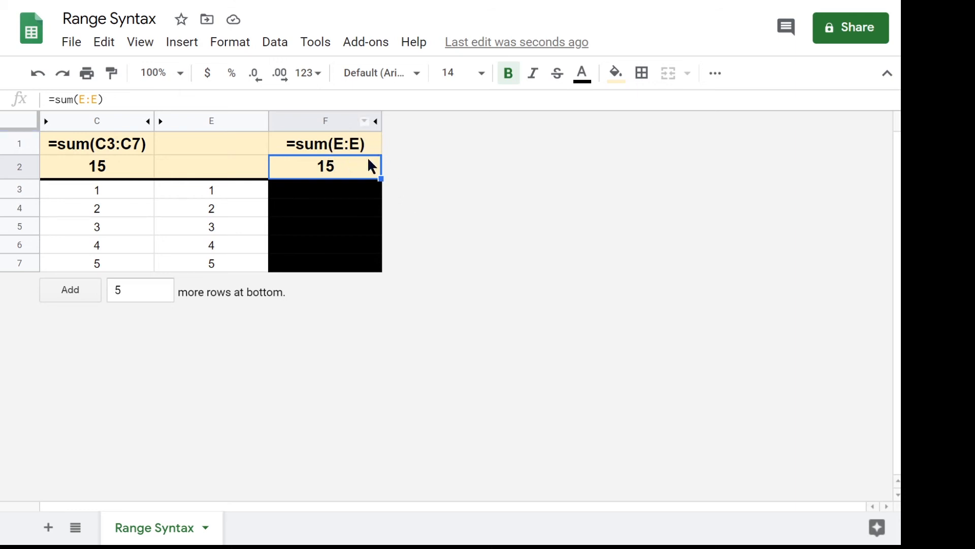
{"action": "mouse_move", "coordinate": [437, 203]}
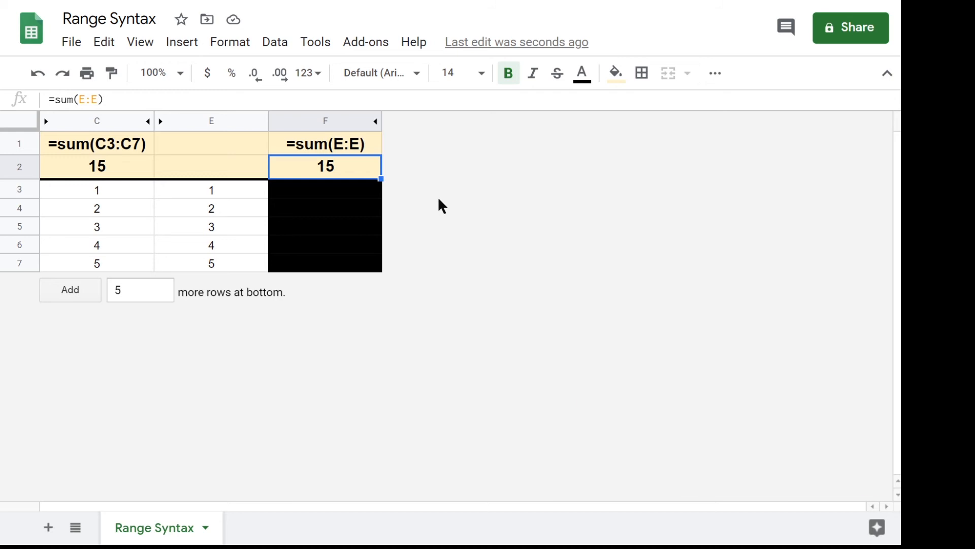
{"action": "key", "text": "F2"}
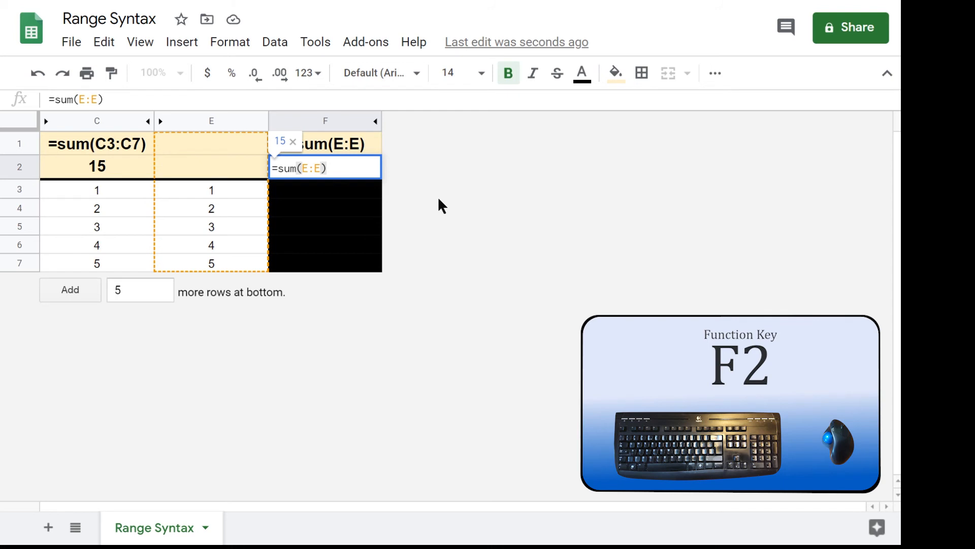
{"action": "key", "text": "Enter"}
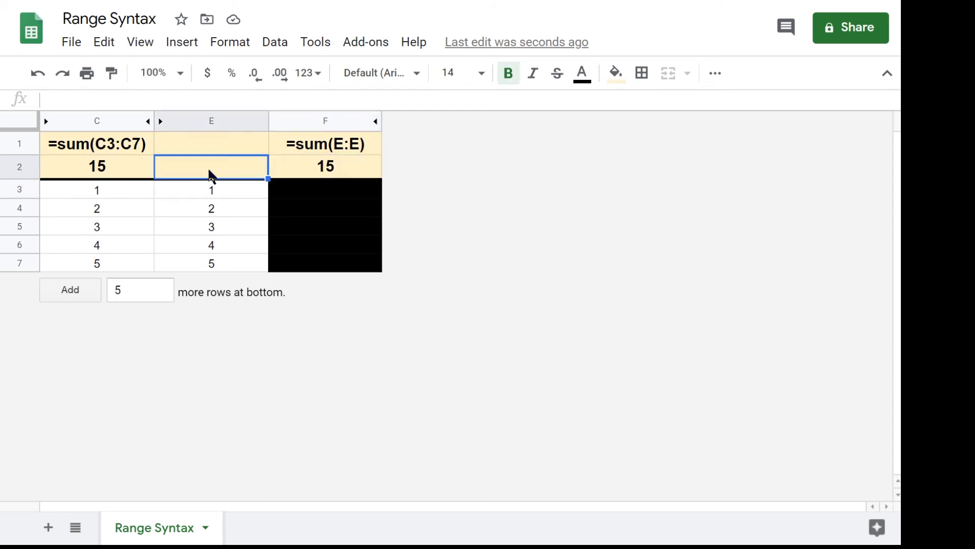
{"action": "type", "text": "=sum(e:e)"}
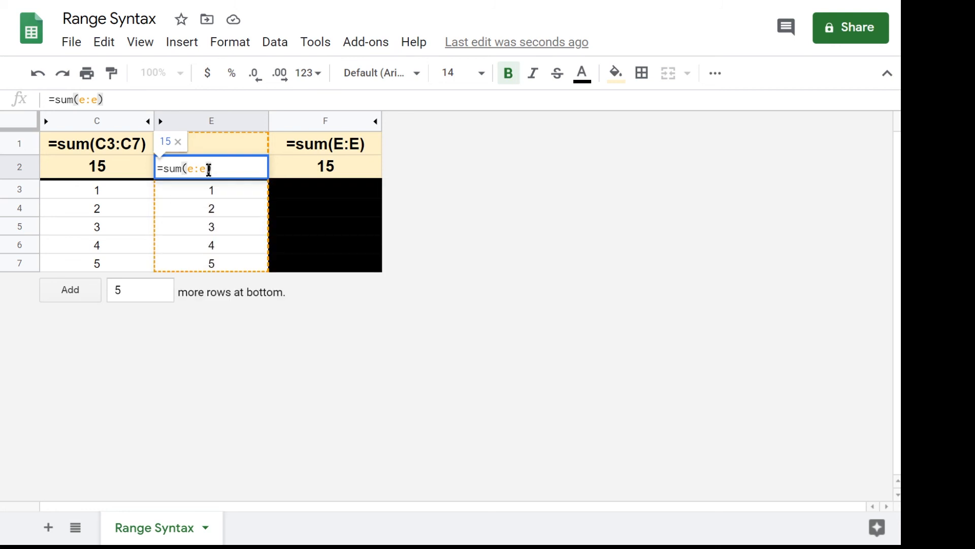
{"action": "key", "text": "Enter"}
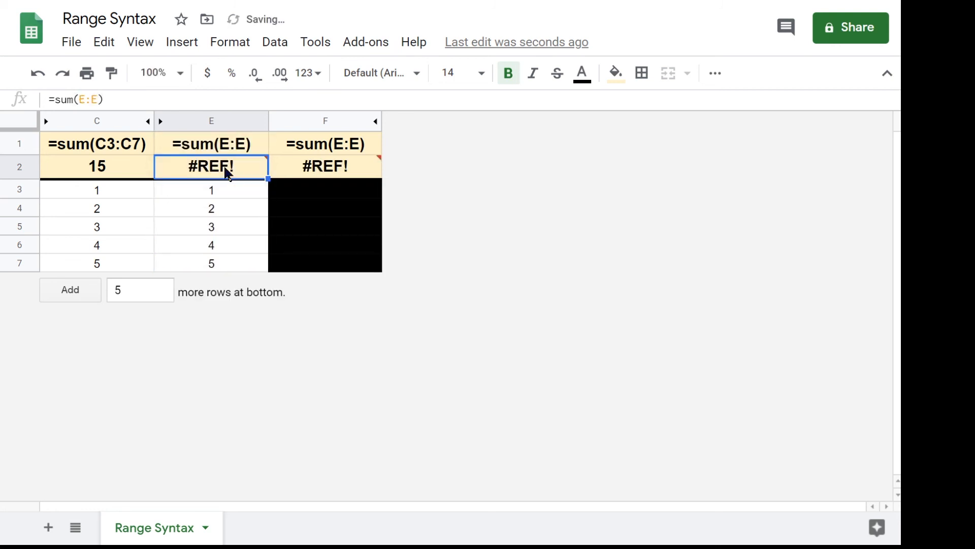
{"action": "mouse_move", "coordinate": [261, 168]}
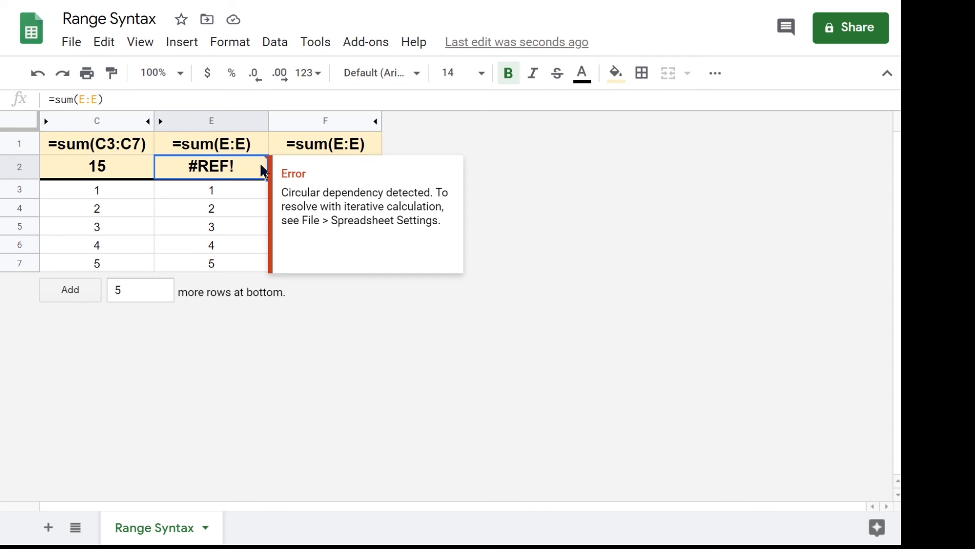
{"action": "mouse_move", "coordinate": [241, 177]}
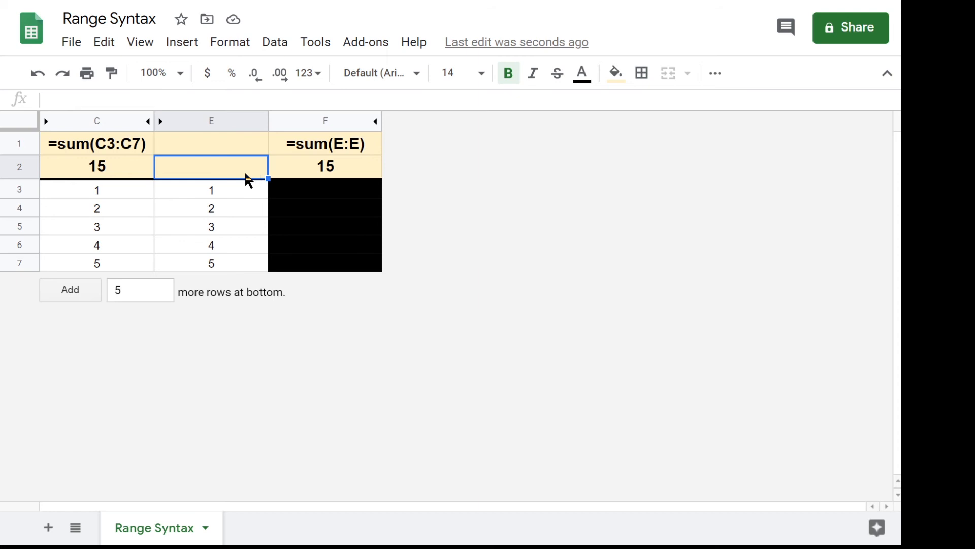
{"action": "left_click", "coordinate": [441, 167]}
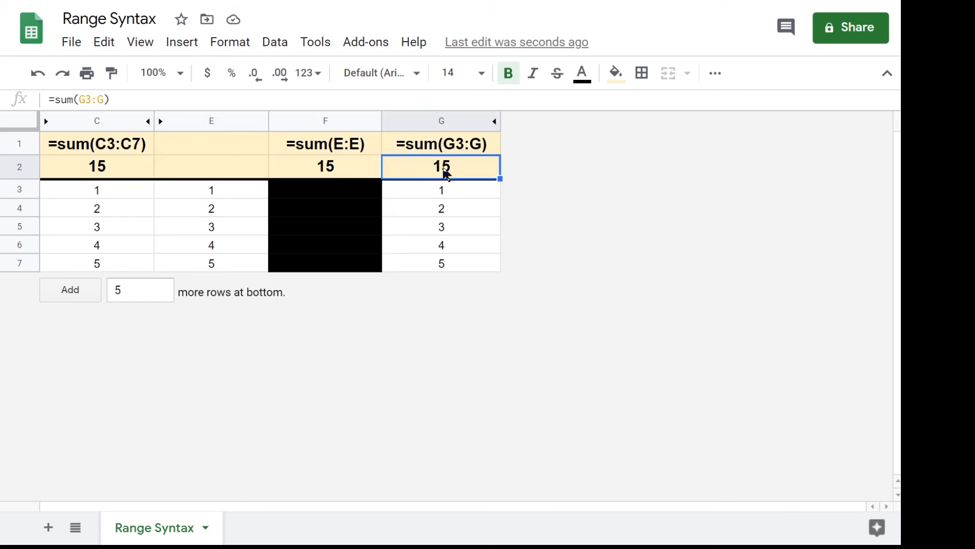
{"action": "mouse_move", "coordinate": [496, 153]}
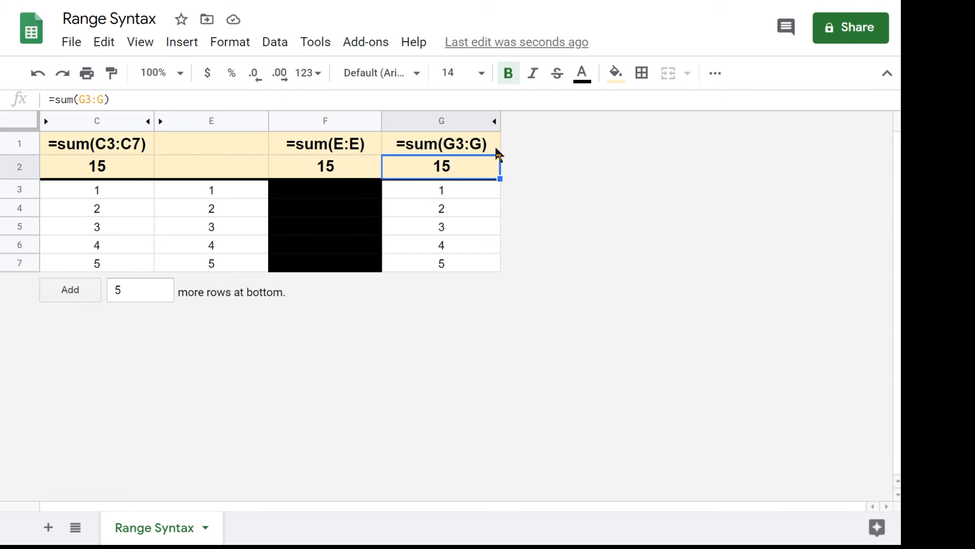
{"action": "mouse_move", "coordinate": [493, 154]}
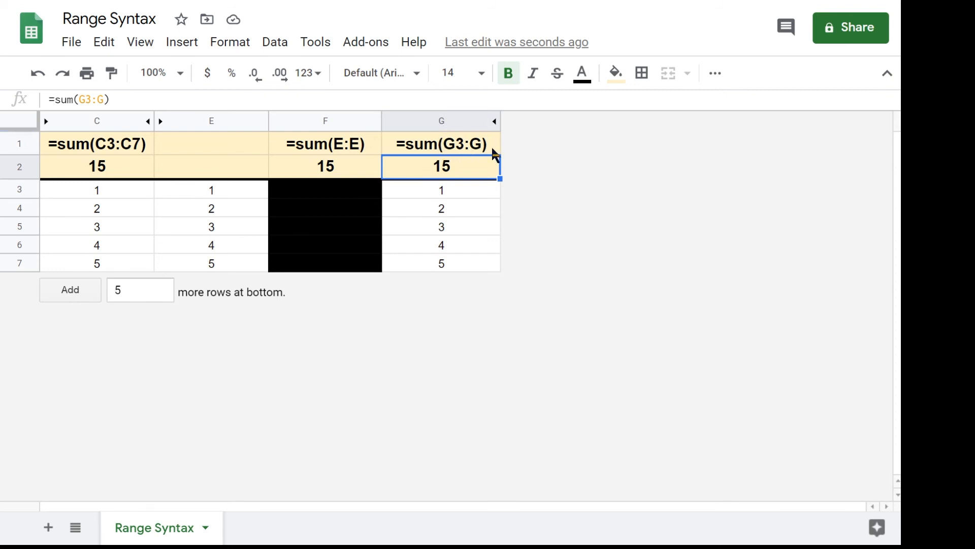
{"action": "mouse_move", "coordinate": [470, 170]}
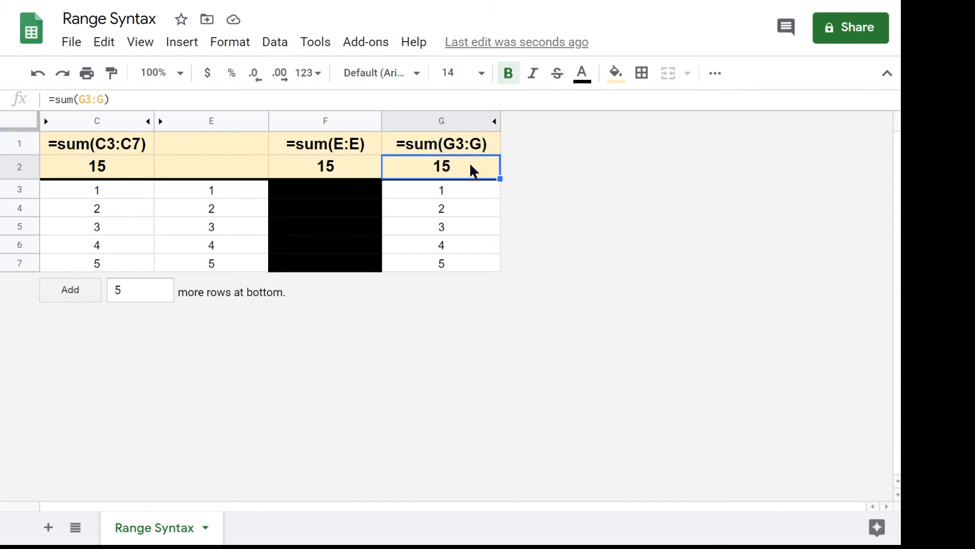
{"action": "key", "text": "F2"}
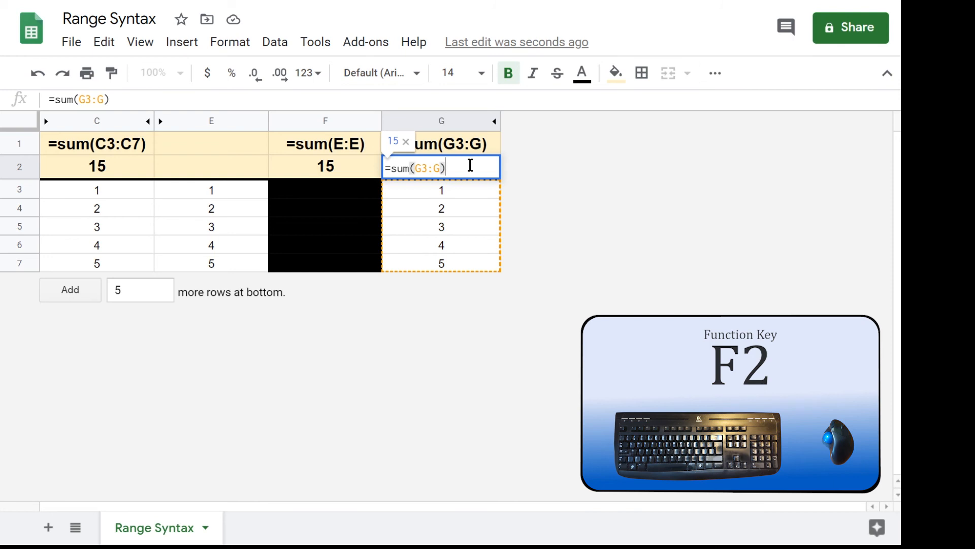
{"action": "mouse_move", "coordinate": [385, 200]}
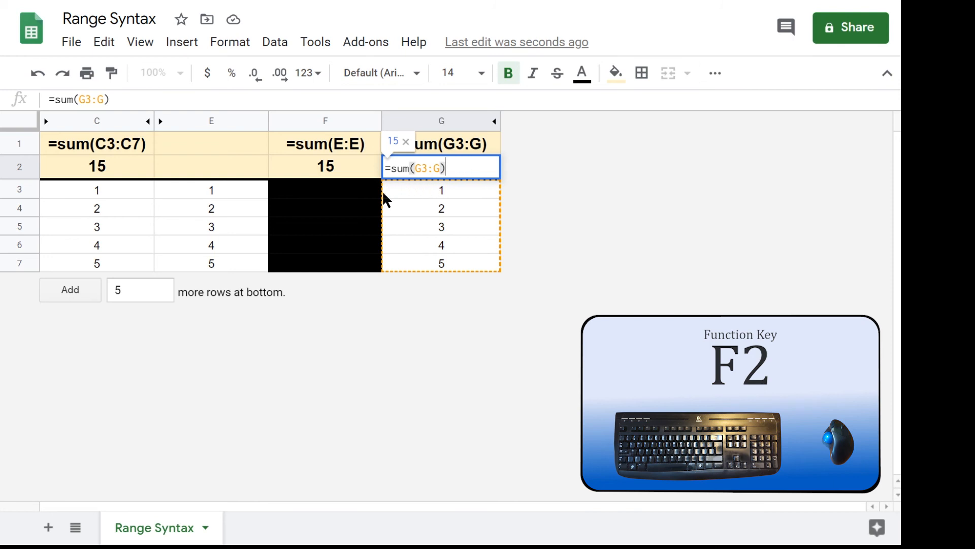
{"action": "mouse_move", "coordinate": [475, 193]}
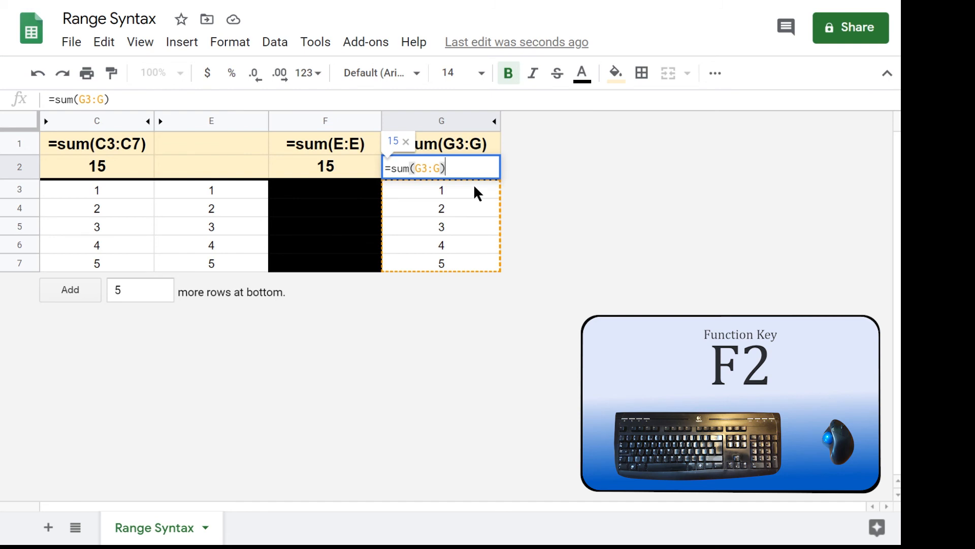
{"action": "mouse_move", "coordinate": [451, 191]}
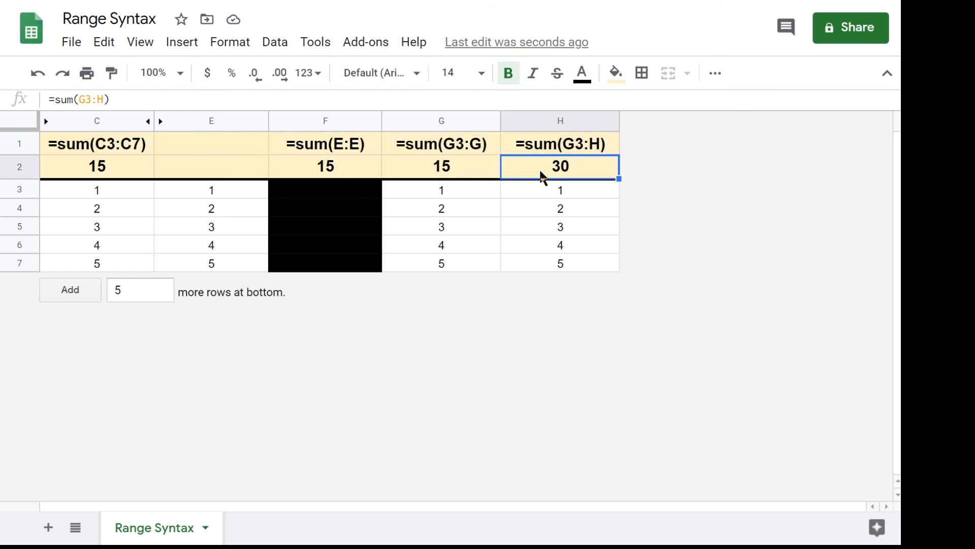
{"action": "mouse_move", "coordinate": [605, 144]}
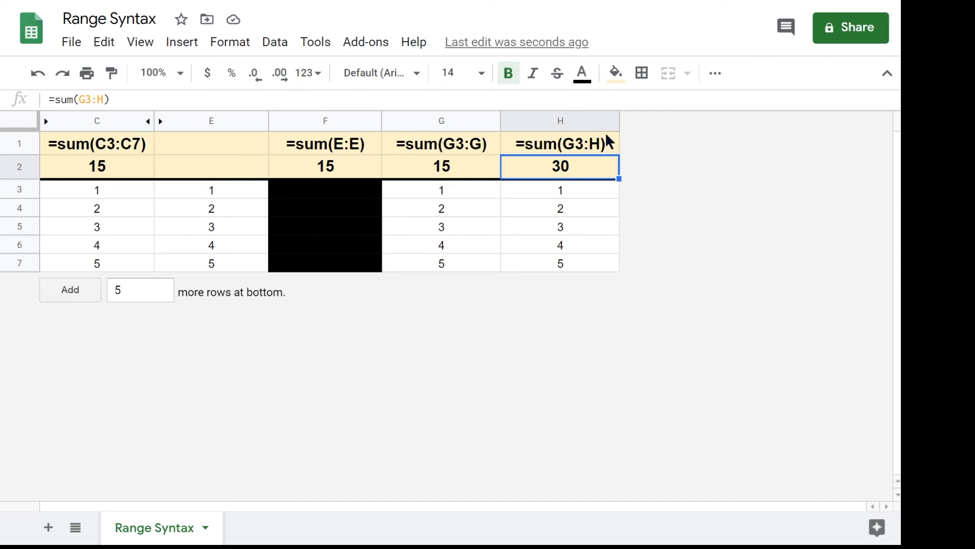
{"action": "mouse_move", "coordinate": [584, 167]}
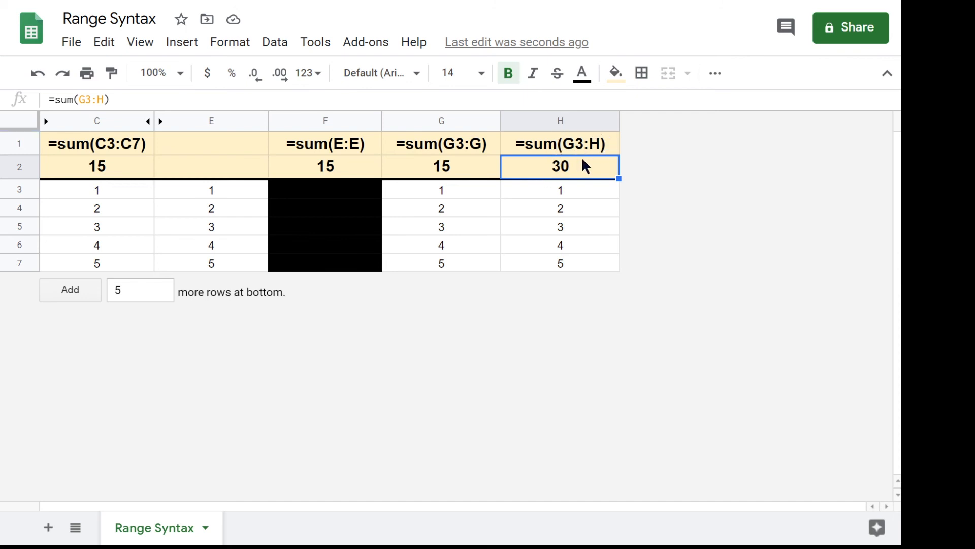
{"action": "key", "text": "F2"}
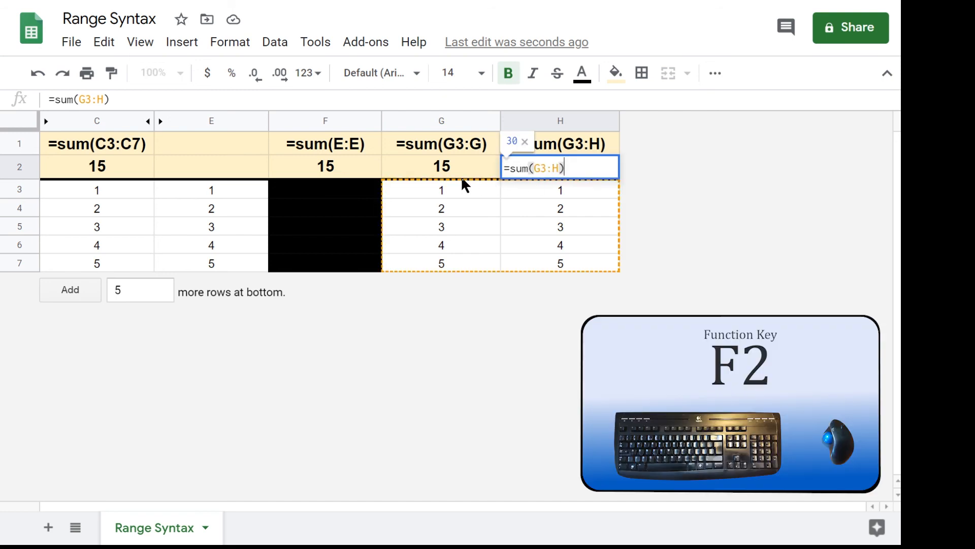
{"action": "mouse_move", "coordinate": [423, 265]}
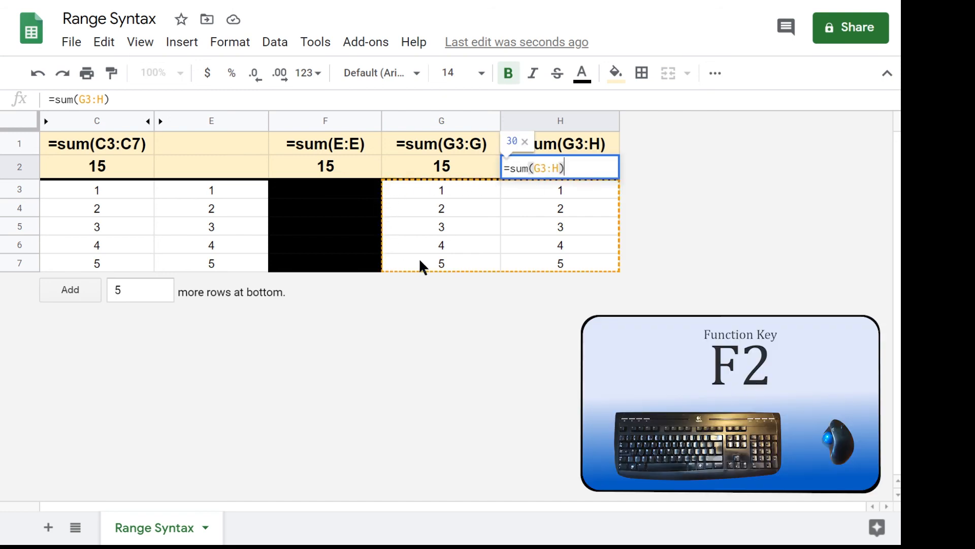
{"action": "mouse_move", "coordinate": [599, 206]}
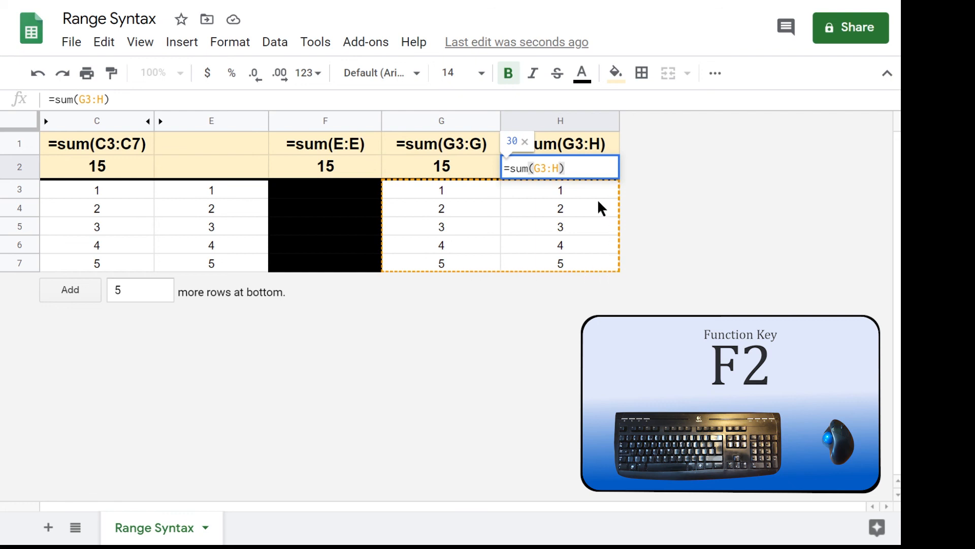
{"action": "mouse_move", "coordinate": [642, 193]}
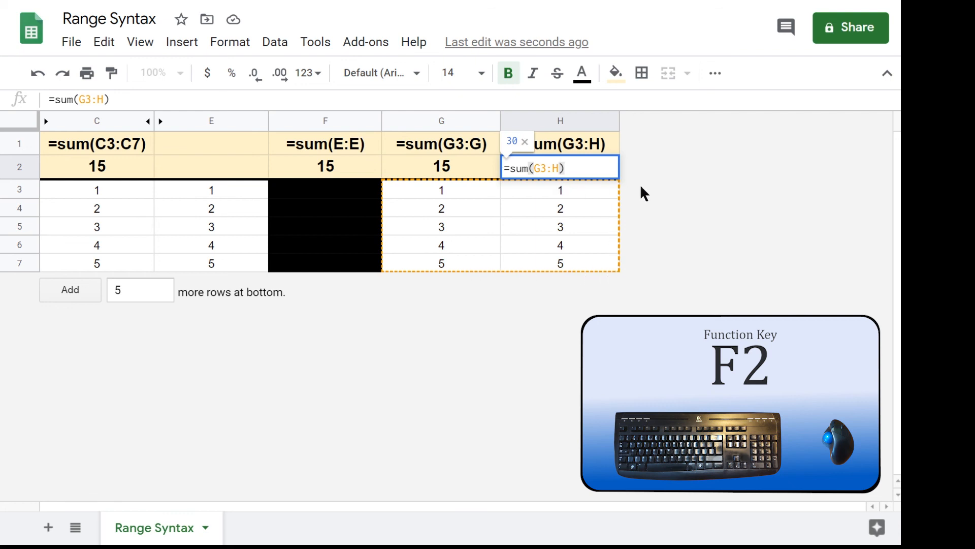
{"action": "key", "text": "Enter"}
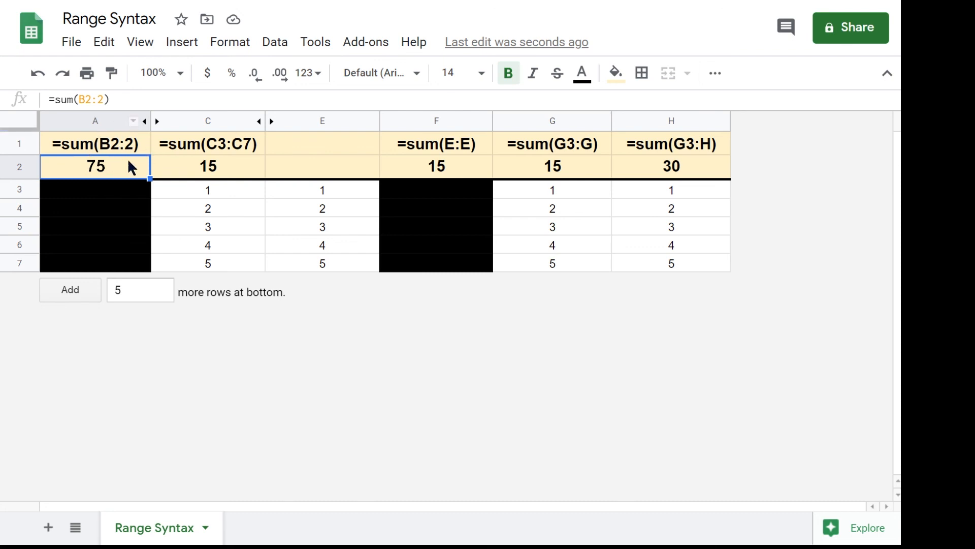
Enter edit mode on A2 to show its =sum(B2:2) row range previewing 120.
{"action": "double_click", "coordinate": [95, 167]}
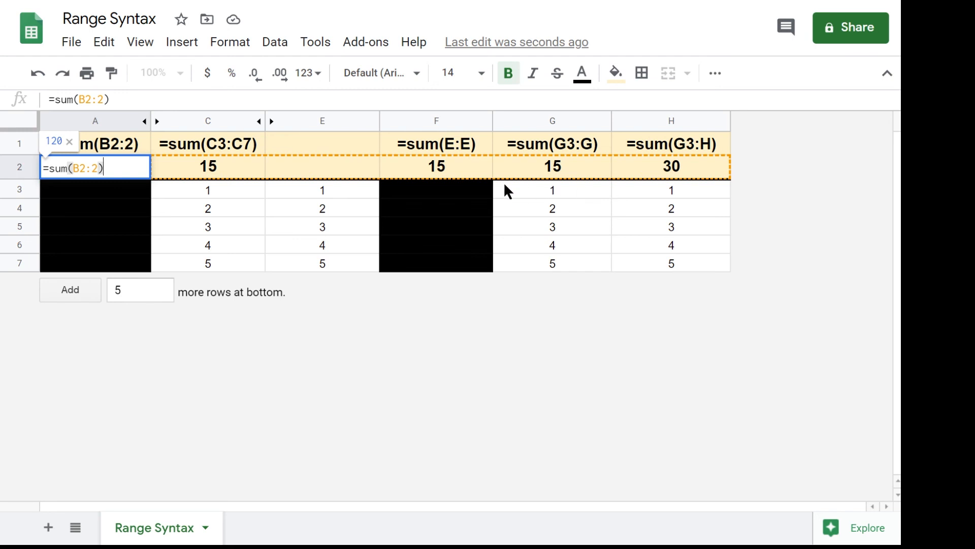
{"action": "mouse_move", "coordinate": [149, 183]}
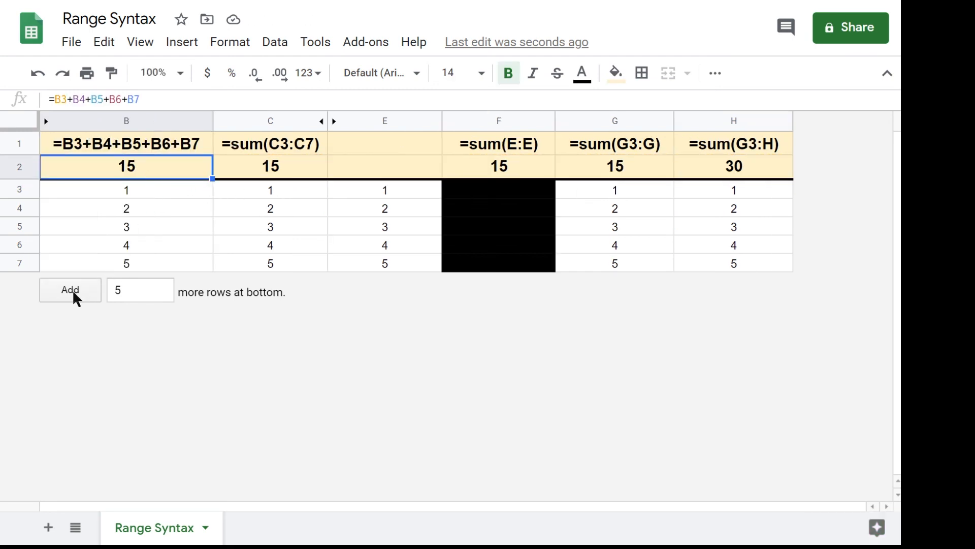
Append five more rows of values and check C2's fixed C3:C7 range still totals 15.
{"action": "left_click", "coordinate": [69, 290]}
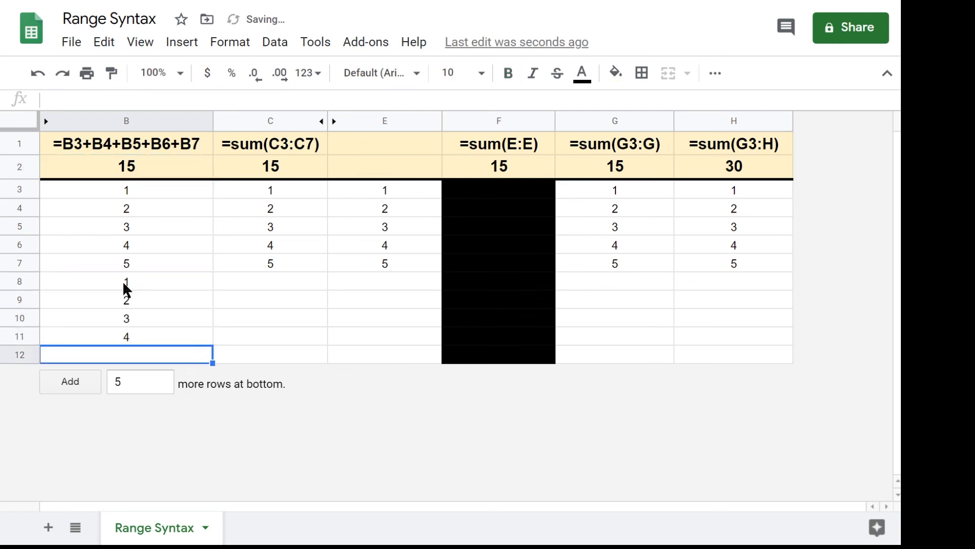
{"action": "type", "text": "3"}
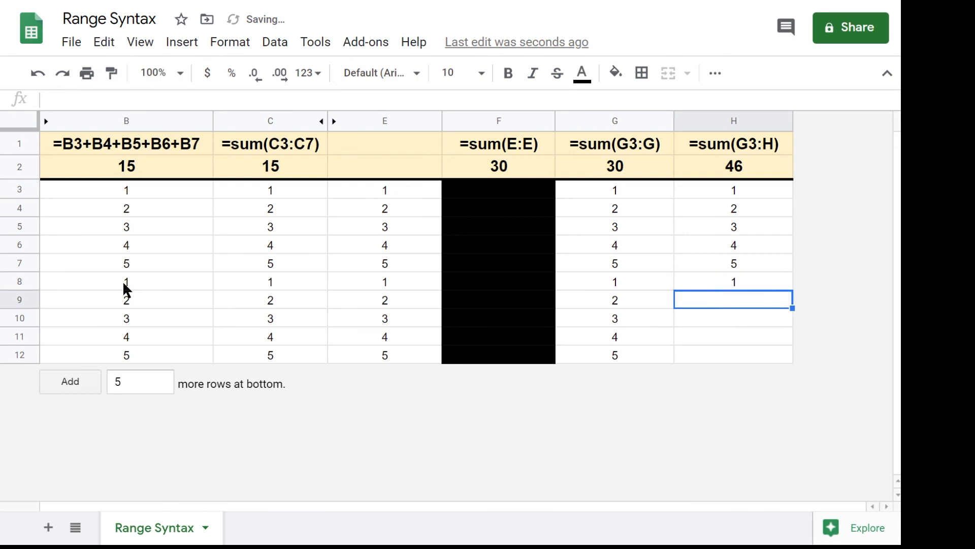
{"action": "double_click", "coordinate": [126, 166]}
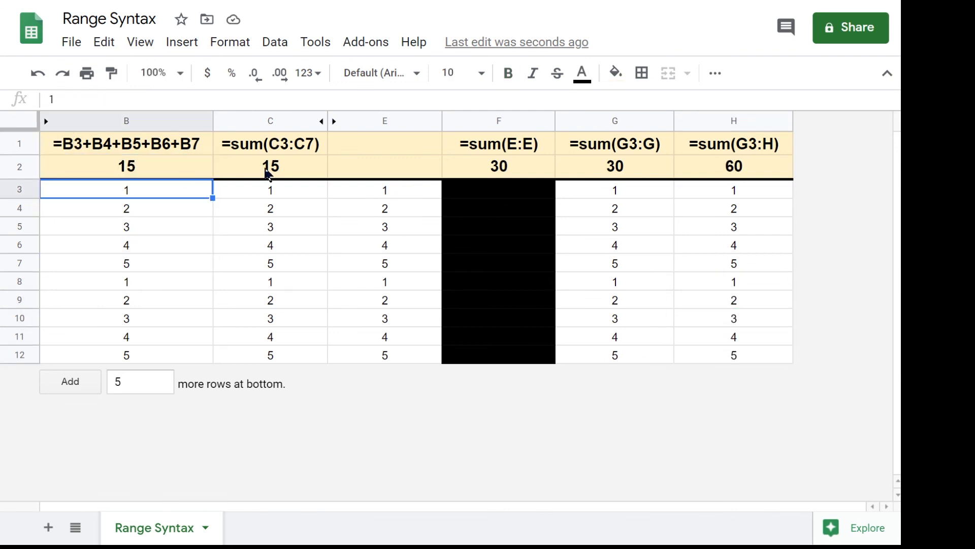
{"action": "double_click", "coordinate": [270, 166]}
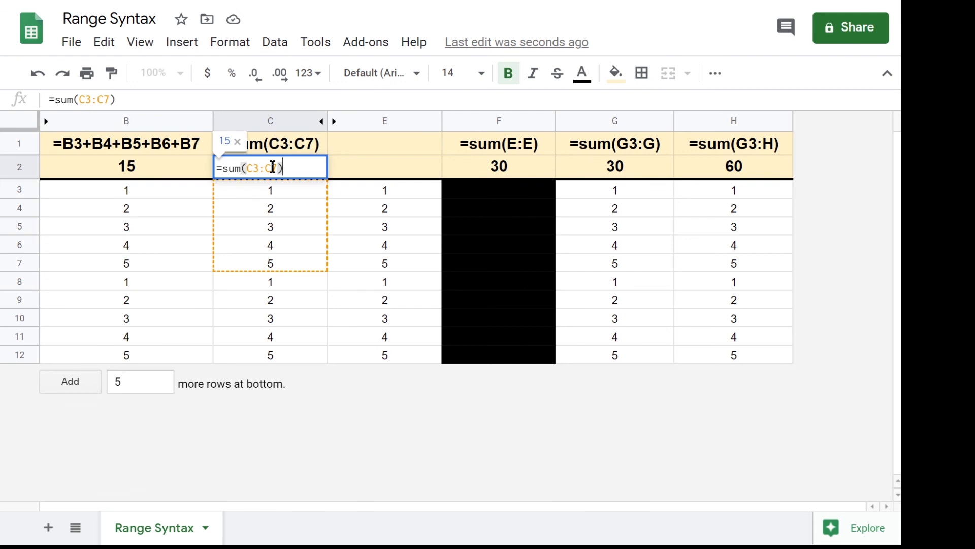
{"action": "key", "text": "Enter"}
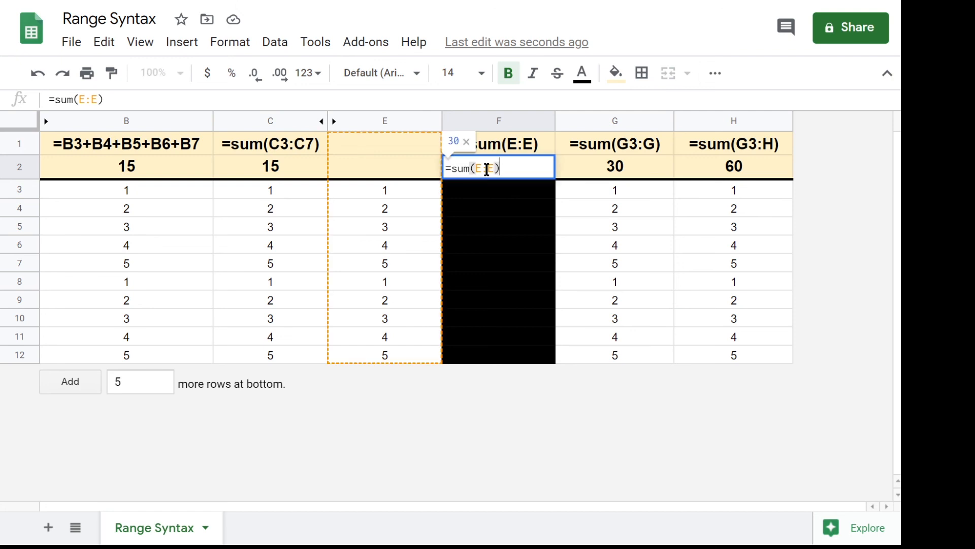
Inspect G2's open-ended range now totaling 30 and move to H2's 60 total.
{"action": "left_click", "coordinate": [614, 167]}
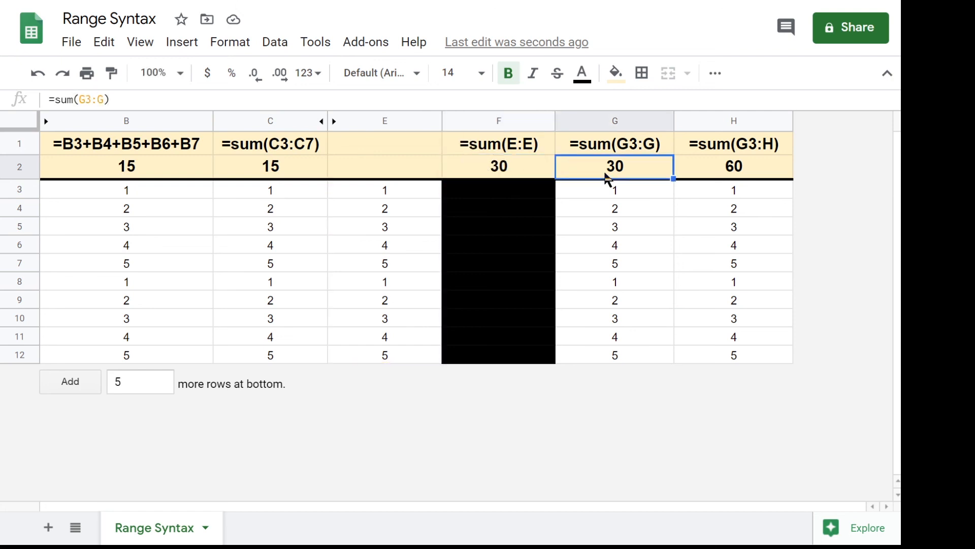
{"action": "double_click", "coordinate": [615, 166]}
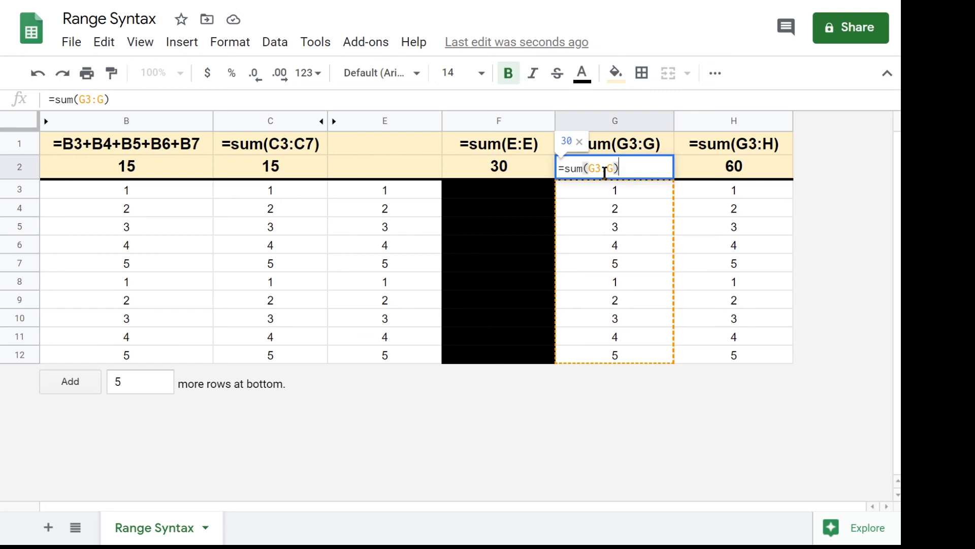
{"action": "left_click", "coordinate": [733, 167]}
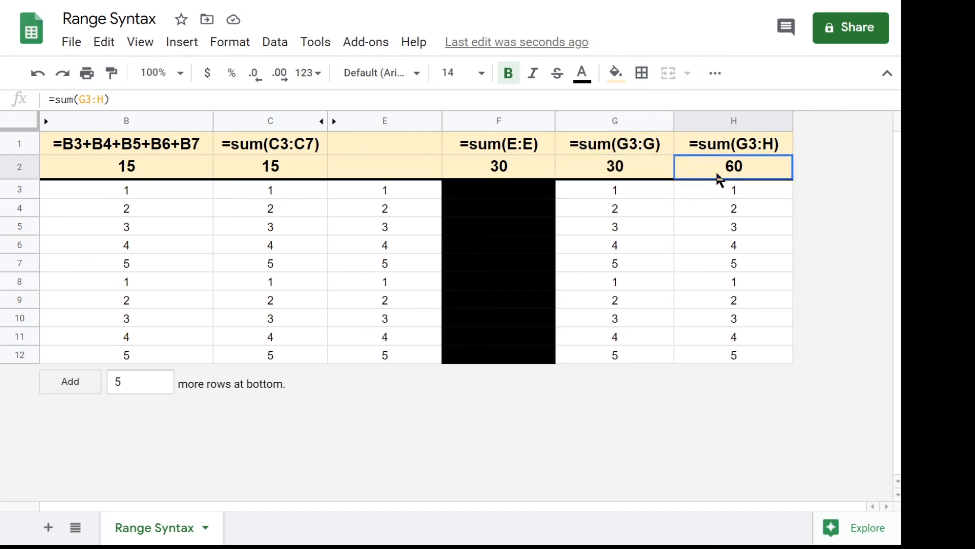